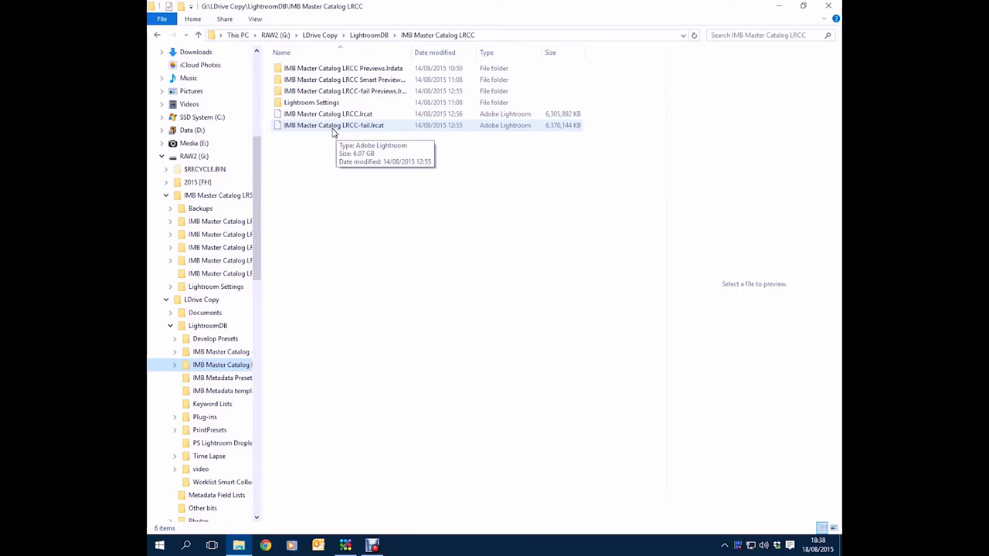
- Open the LRCC-fail .lrcat catalog from Explorer and choose Repair Catalog in the corrupt-catalog dialog
{"action": "left_click", "coordinate": [333, 125]}
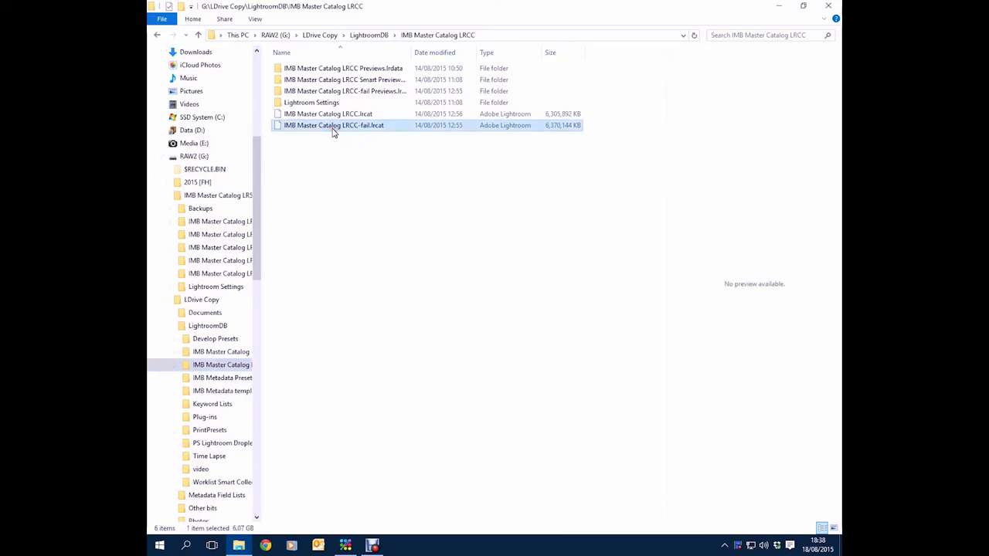
{"action": "double_click", "coordinate": [334, 125]}
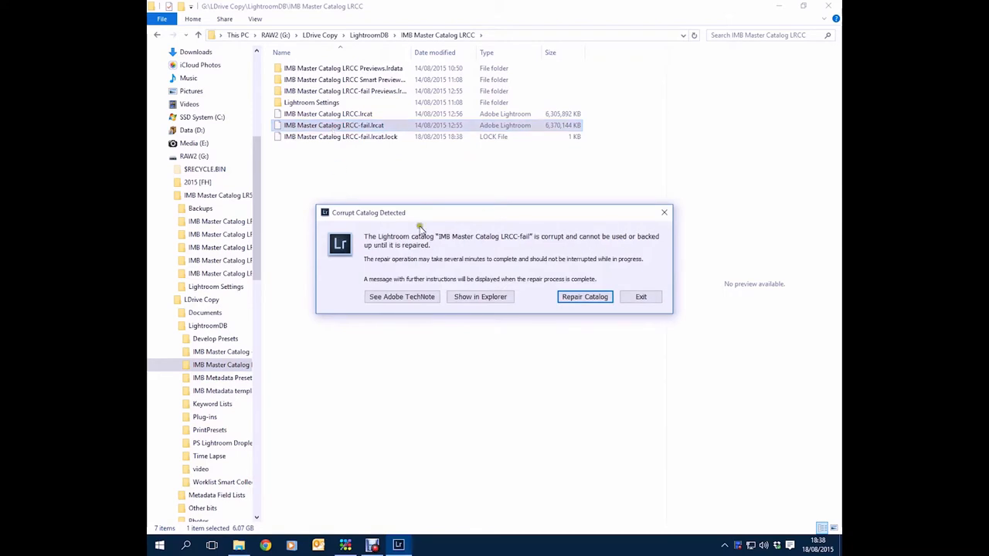
{"action": "mouse_move", "coordinate": [570, 261]}
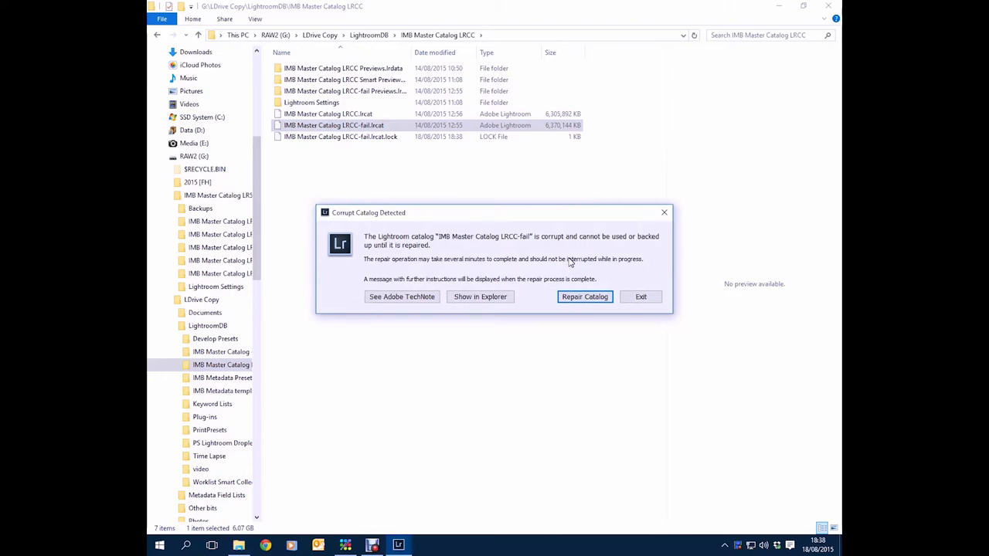
{"action": "left_click", "coordinate": [584, 296]}
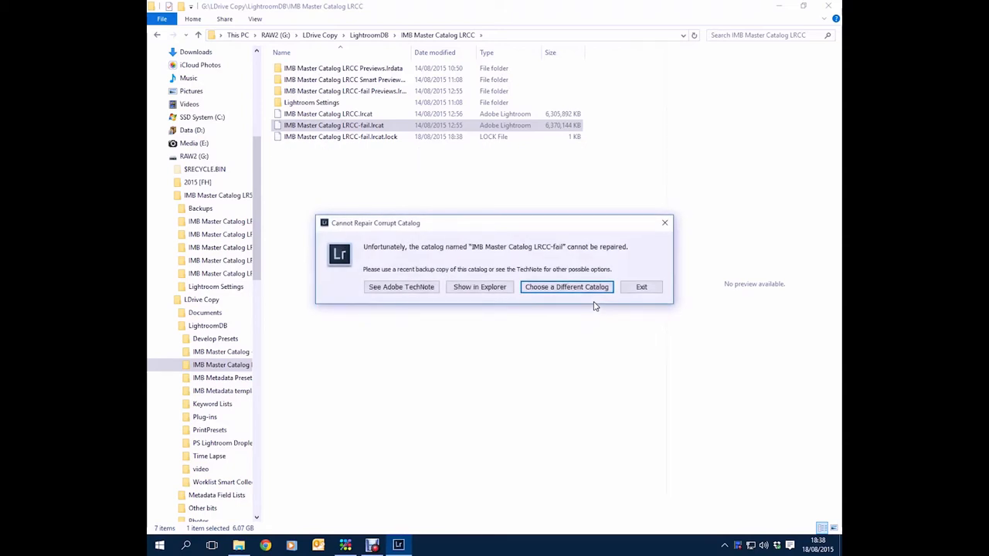
{"action": "mouse_move", "coordinate": [595, 306]}
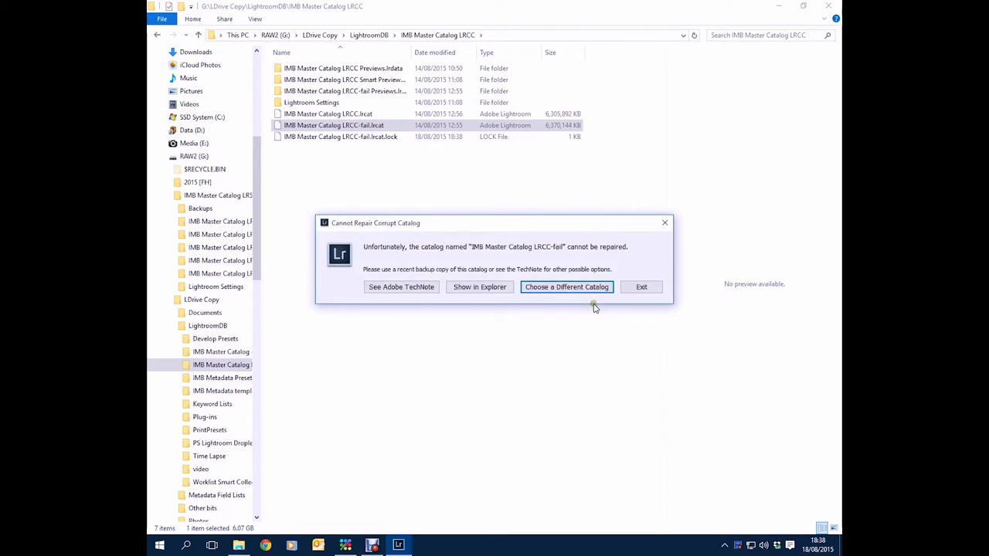
{"action": "mouse_move", "coordinate": [581, 328]}
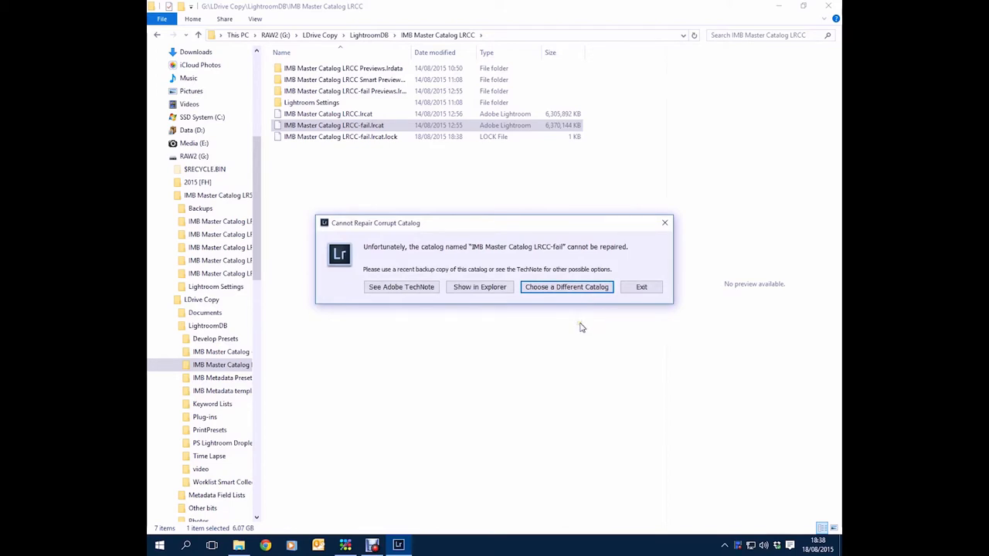
- Choose a different catalog and open the working backup catalog instead
{"action": "left_click", "coordinate": [566, 286]}
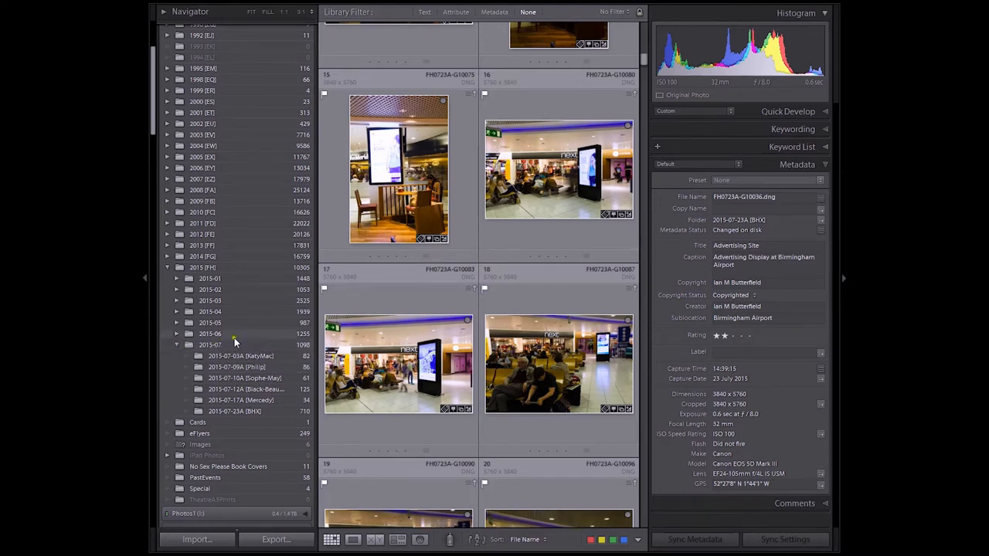
{"action": "mouse_move", "coordinate": [235, 344]}
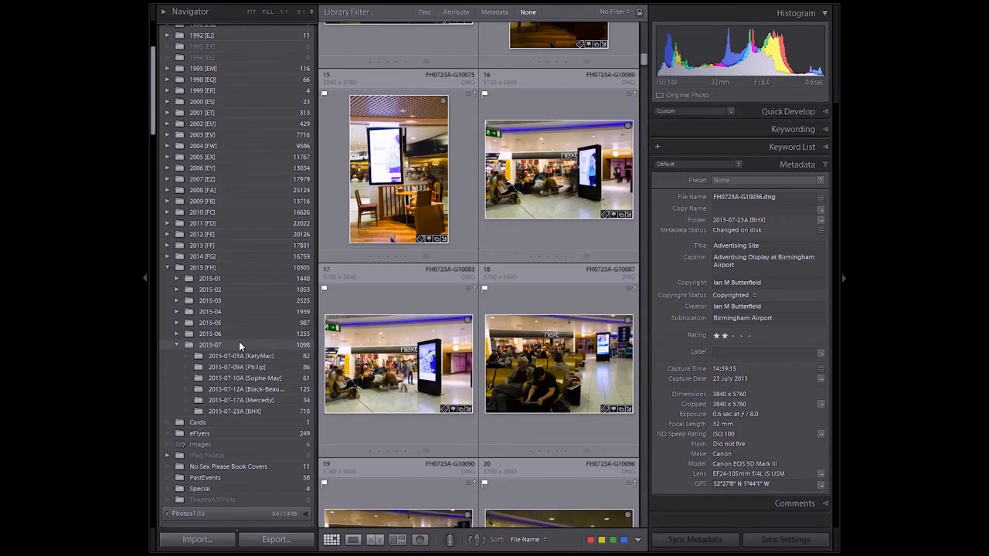
{"action": "mouse_move", "coordinate": [272, 443]}
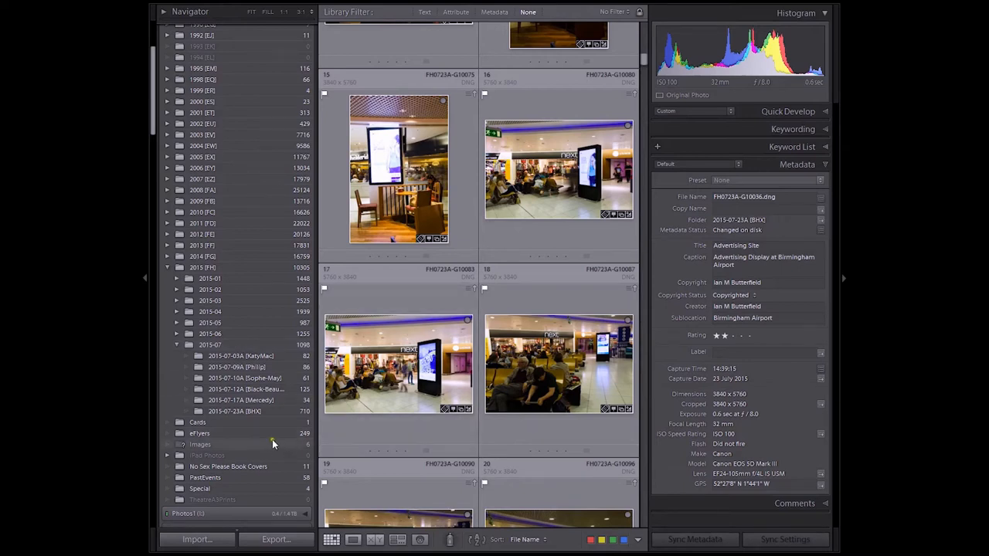
{"action": "mouse_move", "coordinate": [265, 530]}
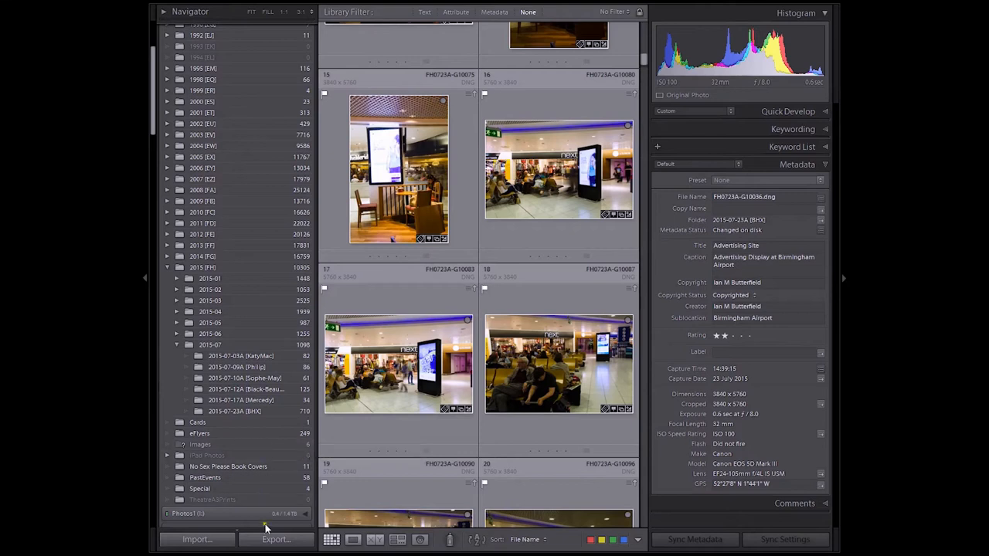
{"action": "mouse_move", "coordinate": [204, 539]}
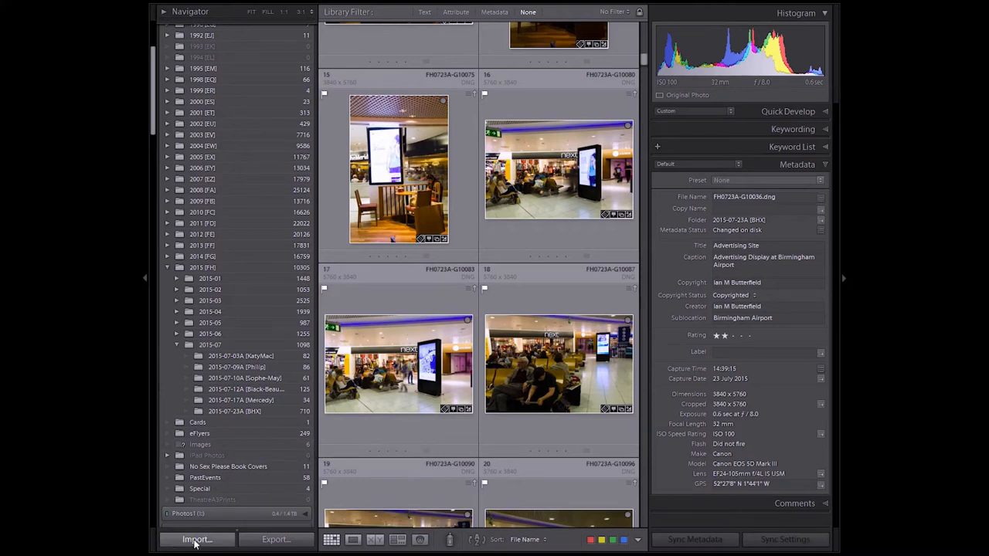
- Start an import with the 2015-08 August shoot folder on the Photos2 drive as source
{"action": "left_click", "coordinate": [201, 540]}
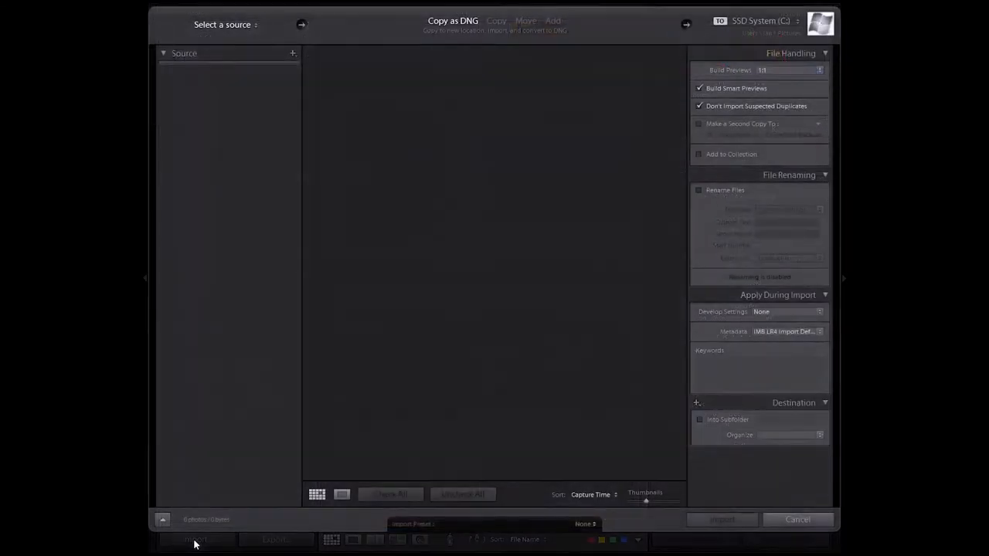
{"action": "left_click", "coordinate": [185, 53]}
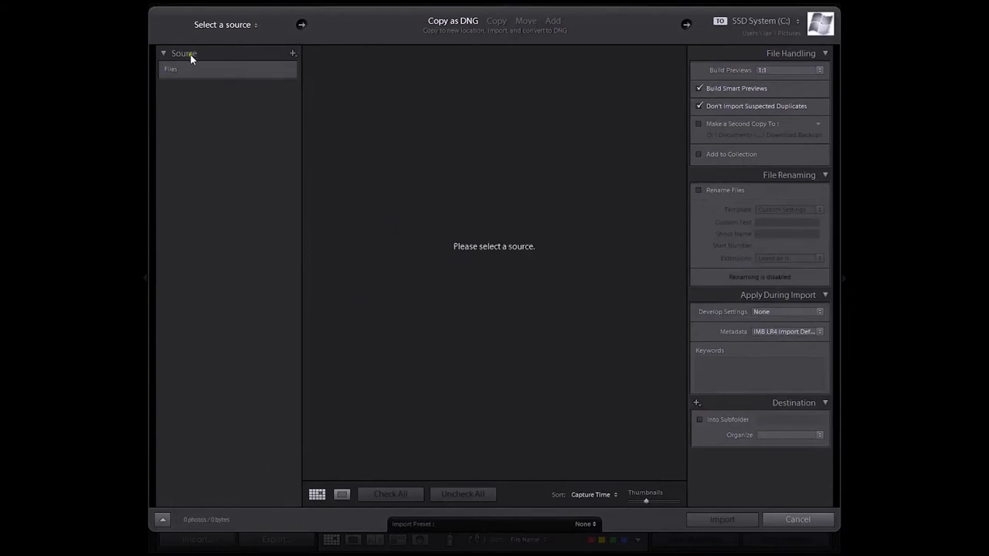
{"action": "left_click", "coordinate": [164, 52]}
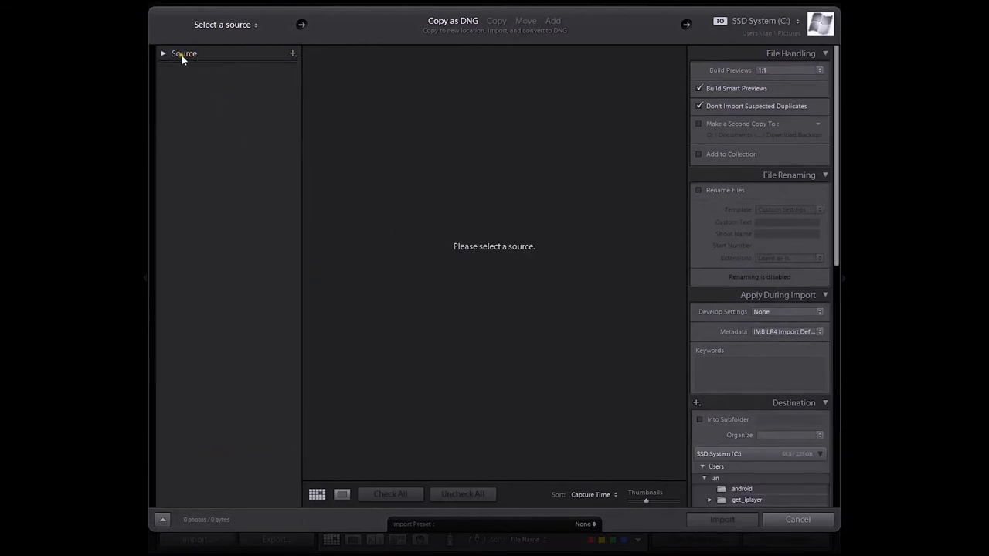
{"action": "left_click", "coordinate": [162, 53]}
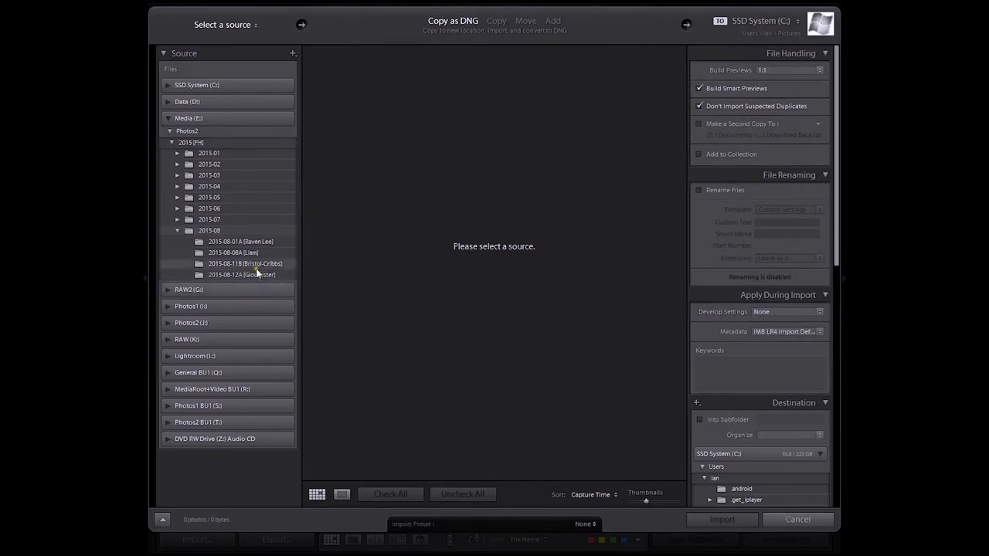
{"action": "mouse_move", "coordinate": [261, 257]}
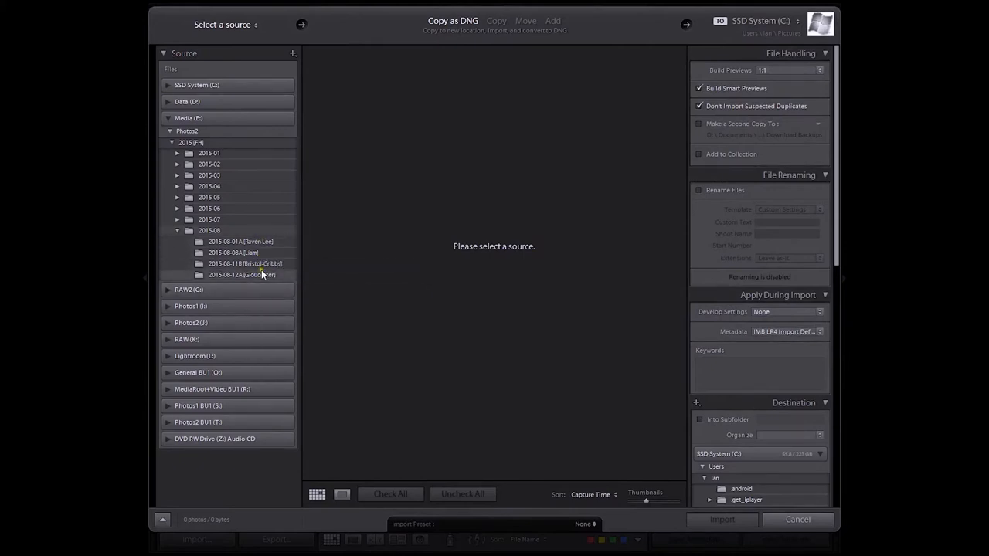
{"action": "mouse_move", "coordinate": [228, 262]}
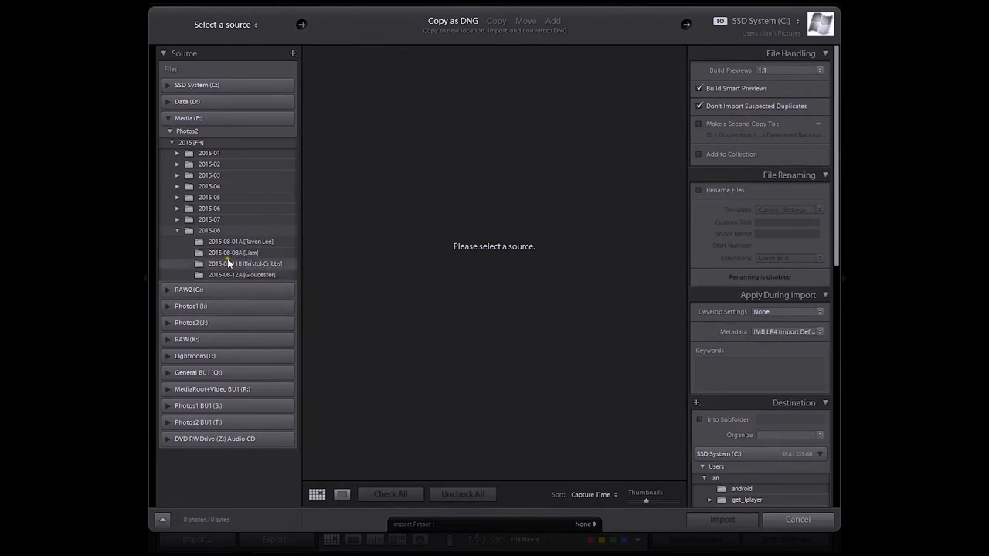
{"action": "left_click", "coordinate": [231, 253]}
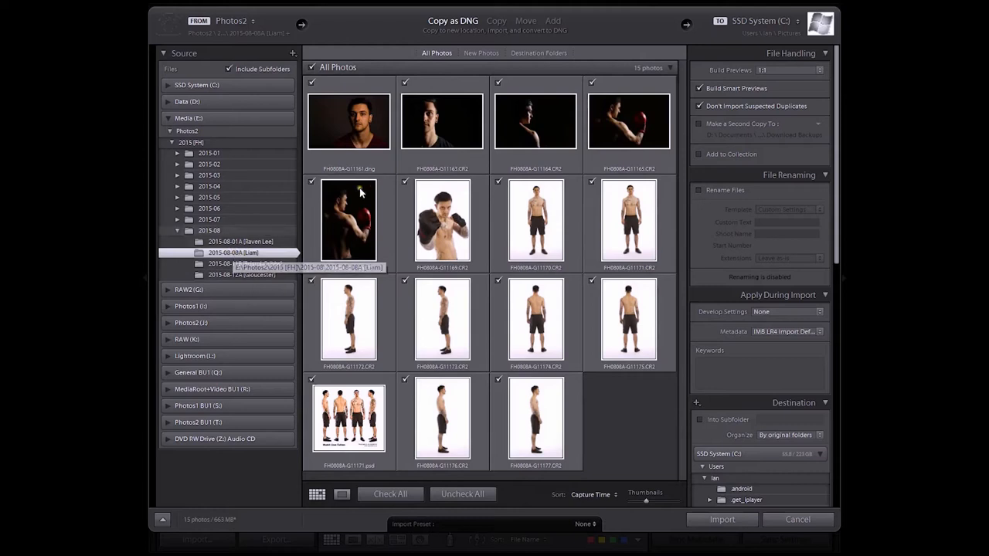
{"action": "mouse_move", "coordinate": [489, 289]}
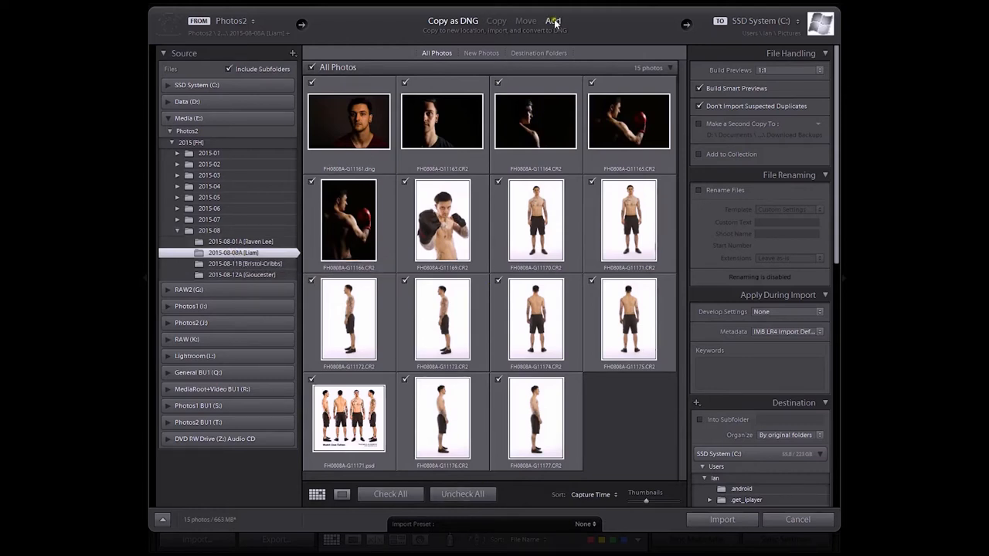
- Set the import mode to Add so photos stay in place without copying
{"action": "left_click", "coordinate": [550, 20]}
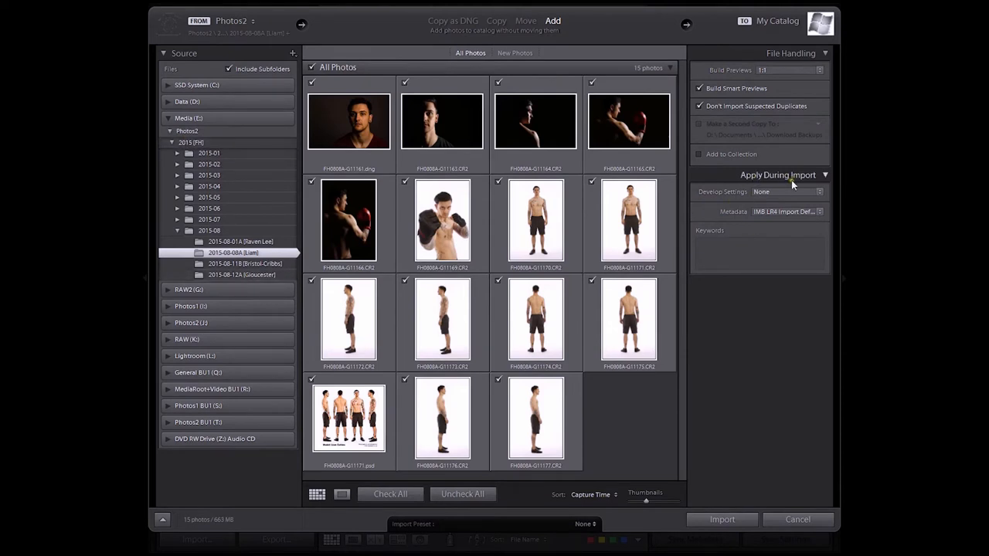
{"action": "mouse_move", "coordinate": [749, 202]}
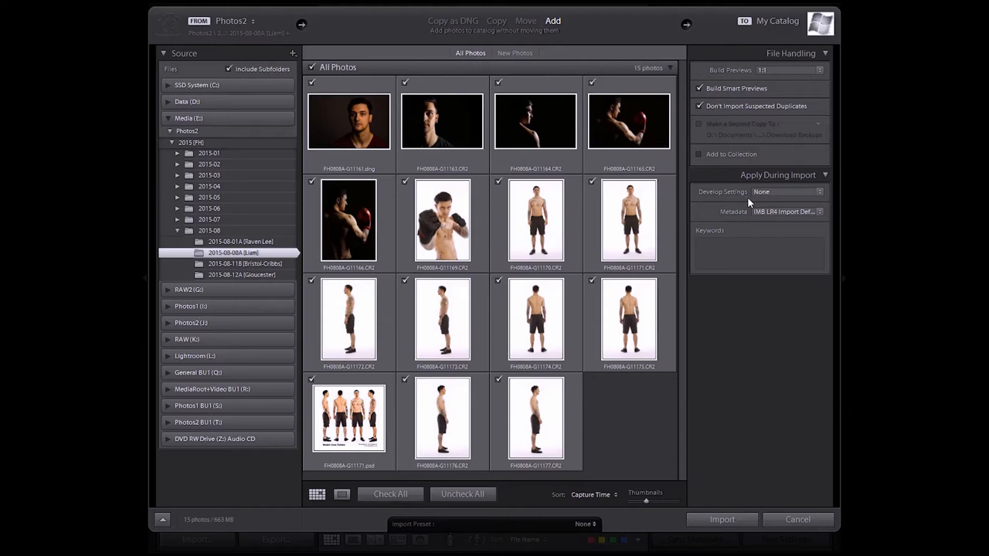
{"action": "mouse_move", "coordinate": [787, 202]}
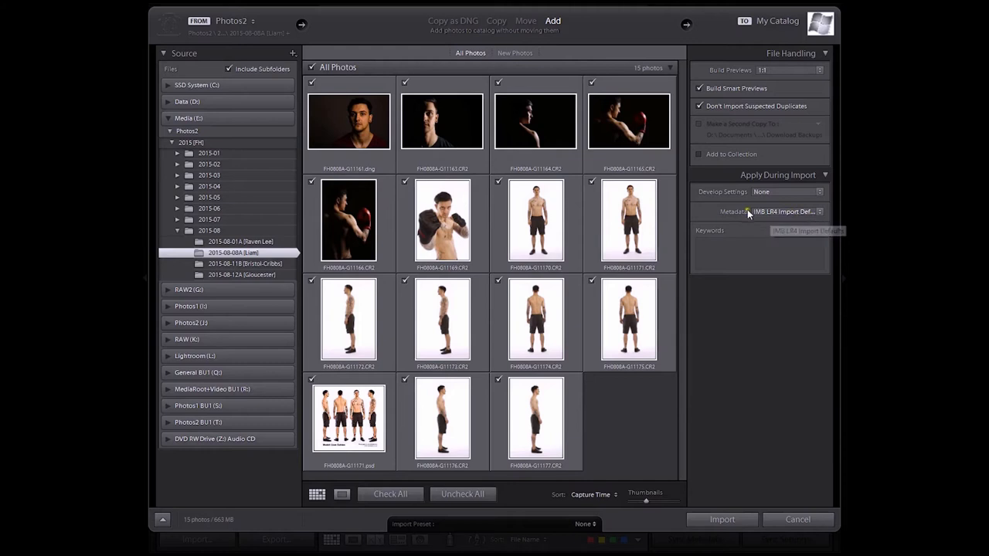
{"action": "mouse_move", "coordinate": [794, 213]}
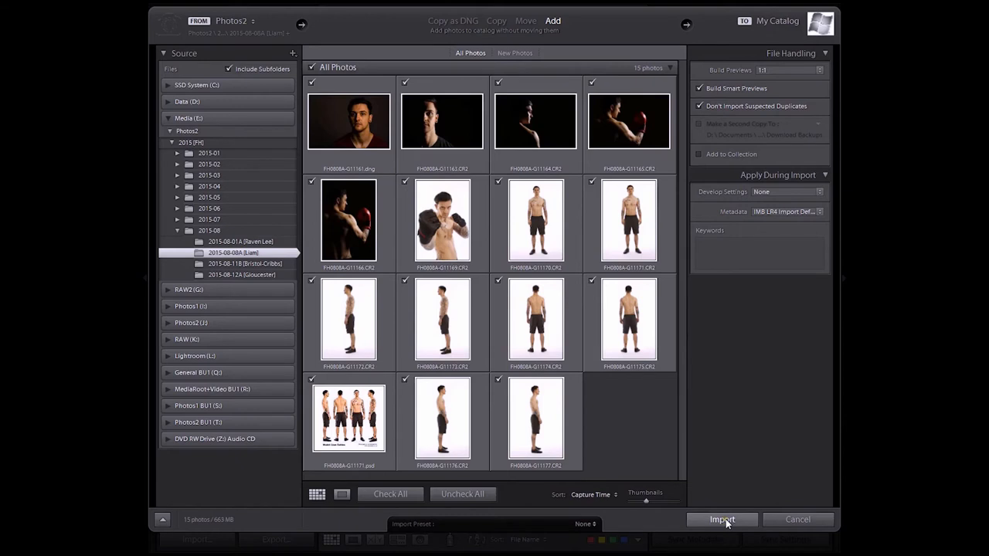
- Run the import to bring the August portraits into the catalog with their ratings and metadata
{"action": "left_click", "coordinate": [722, 519]}
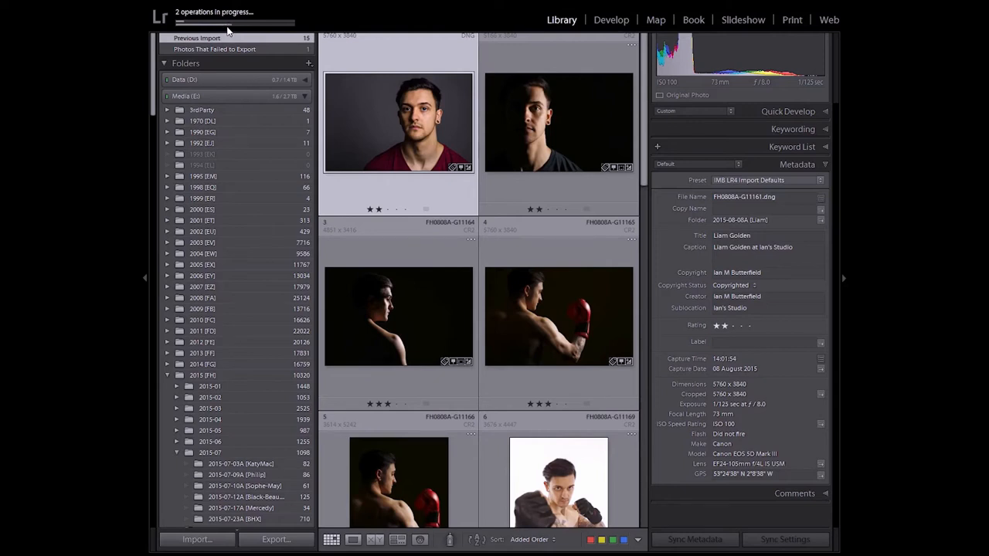
{"action": "mouse_move", "coordinate": [251, 34]}
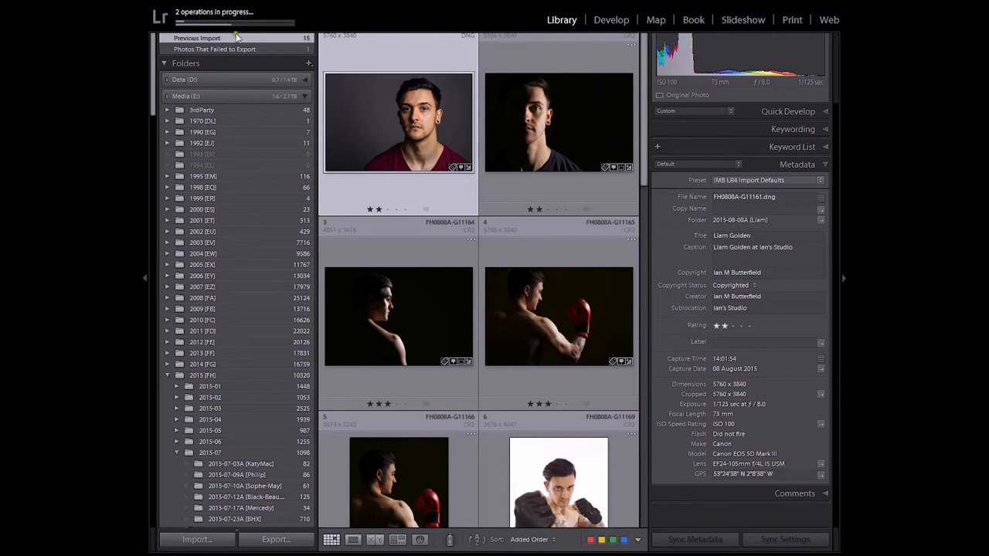
{"action": "mouse_move", "coordinate": [155, 17]}
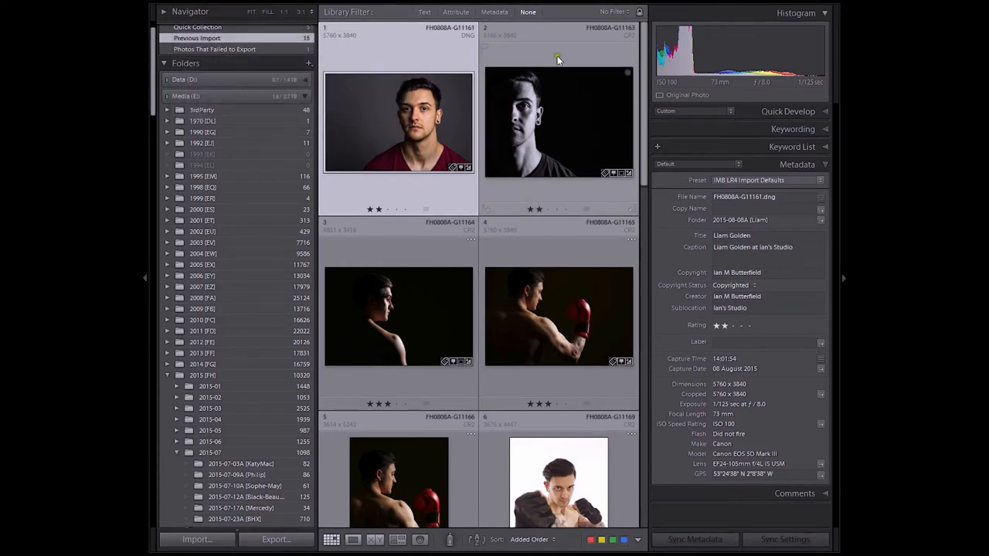
{"action": "mouse_move", "coordinate": [516, 81]}
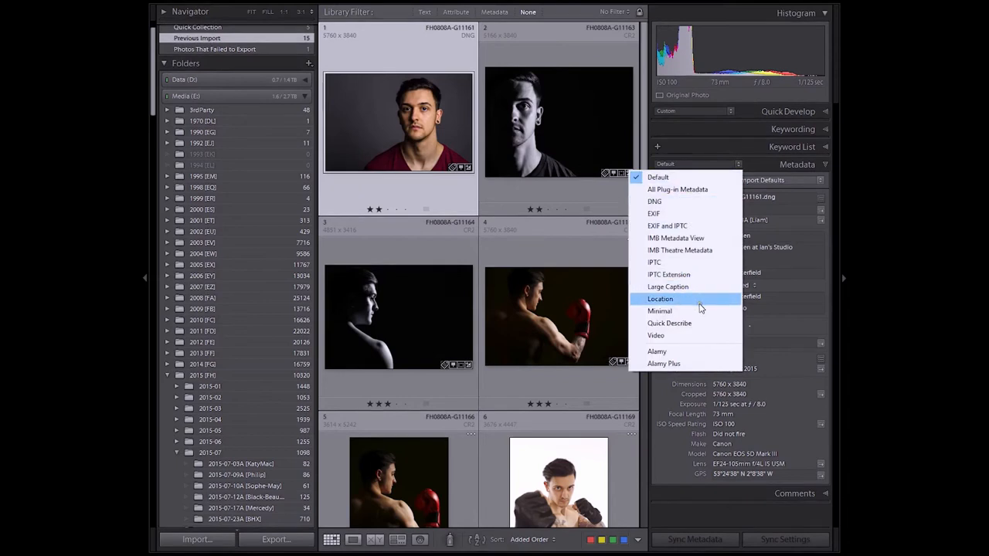
{"action": "mouse_move", "coordinate": [689, 238]}
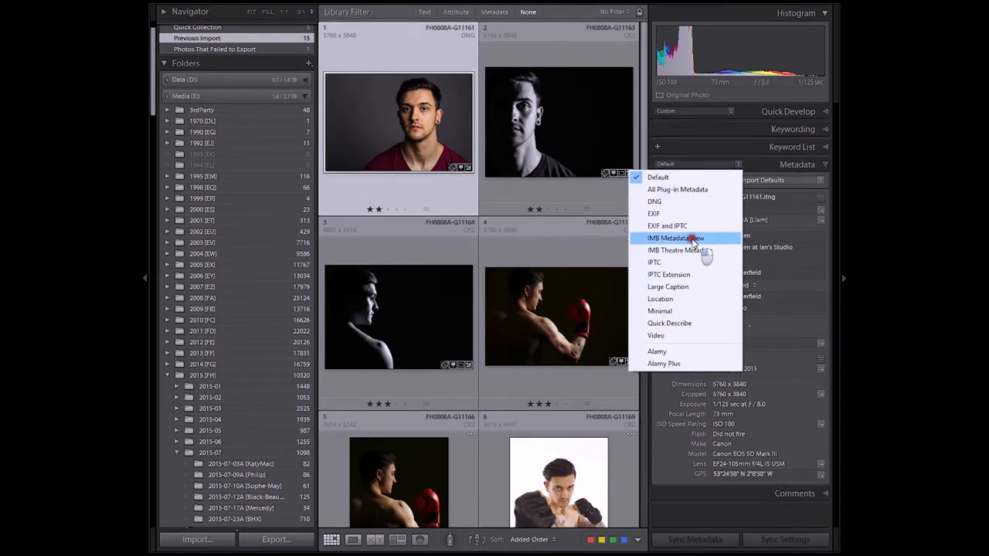
- Switch the Metadata panel to the IMB Metadata View preset and dismiss the Smart Previews notice
{"action": "left_click", "coordinate": [677, 238]}
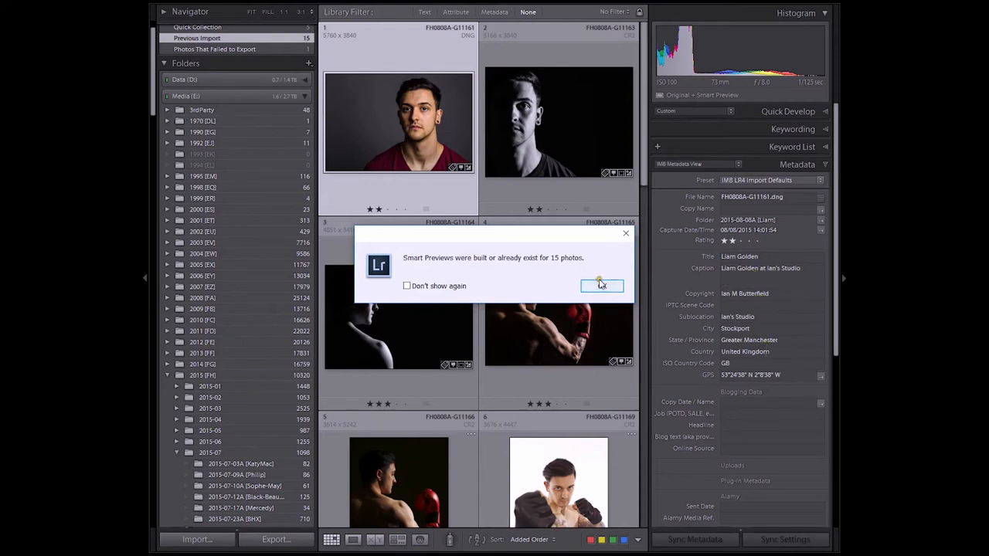
{"action": "left_click", "coordinate": [601, 284]}
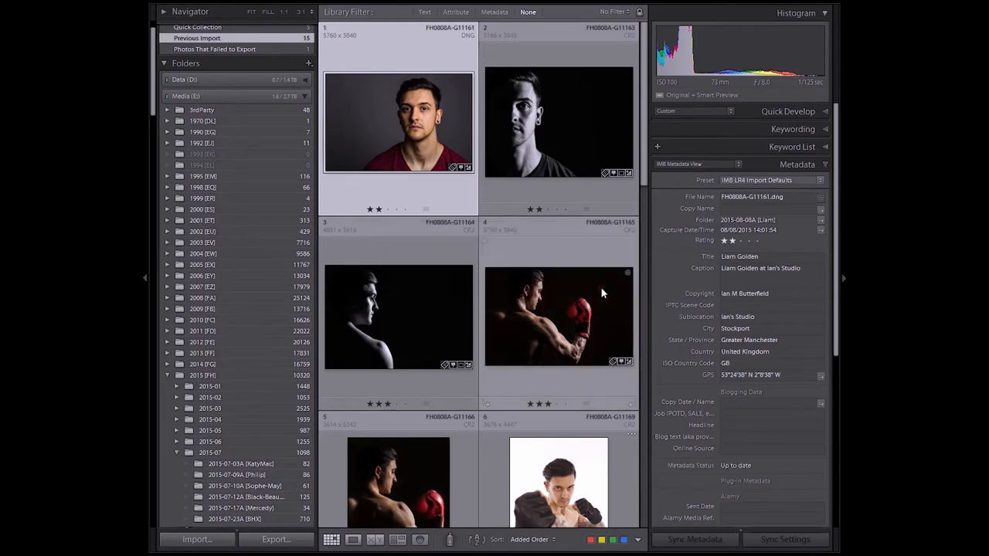
{"action": "scroll", "scroll_direction": "down", "scroll_amount": 3}
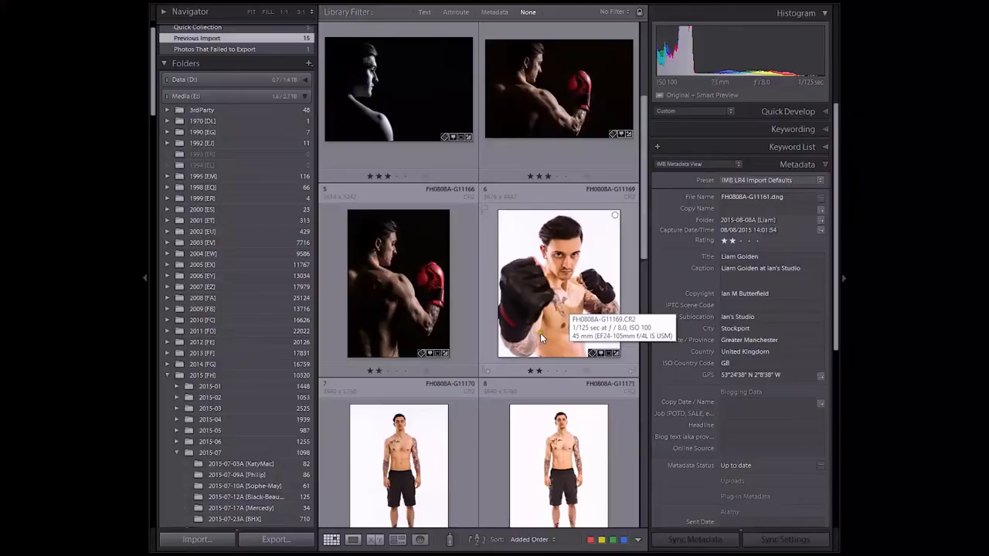
- Scroll to the July BHX folder and look through the Birmingham Airport display photo thumbnails
{"action": "scroll", "scroll_direction": "down", "scroll_amount": 3}
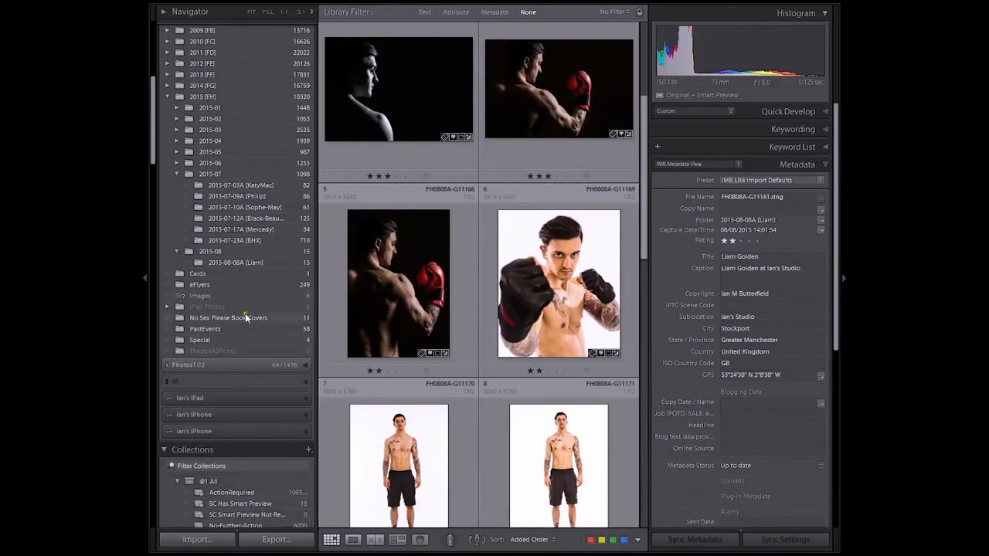
{"action": "mouse_move", "coordinate": [266, 288]}
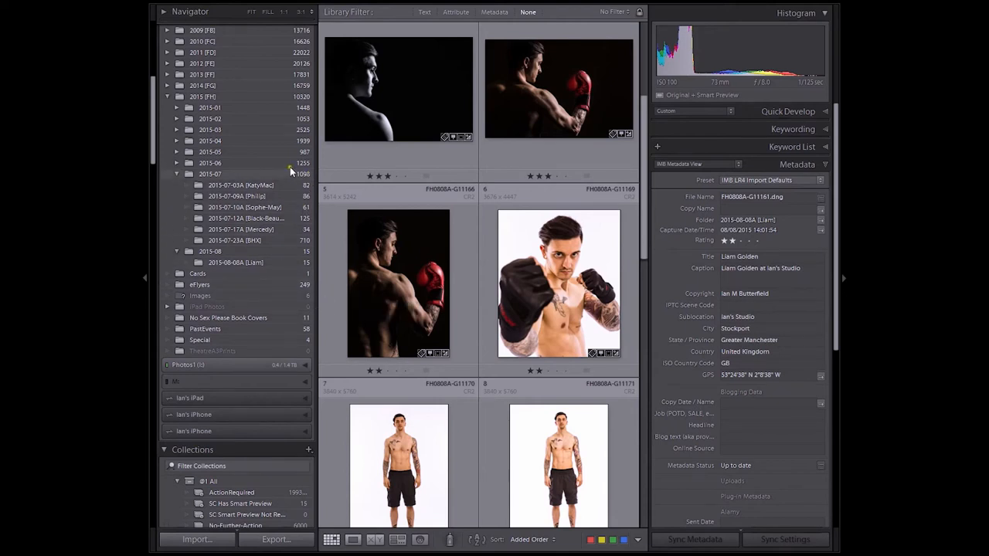
{"action": "mouse_move", "coordinate": [262, 241]}
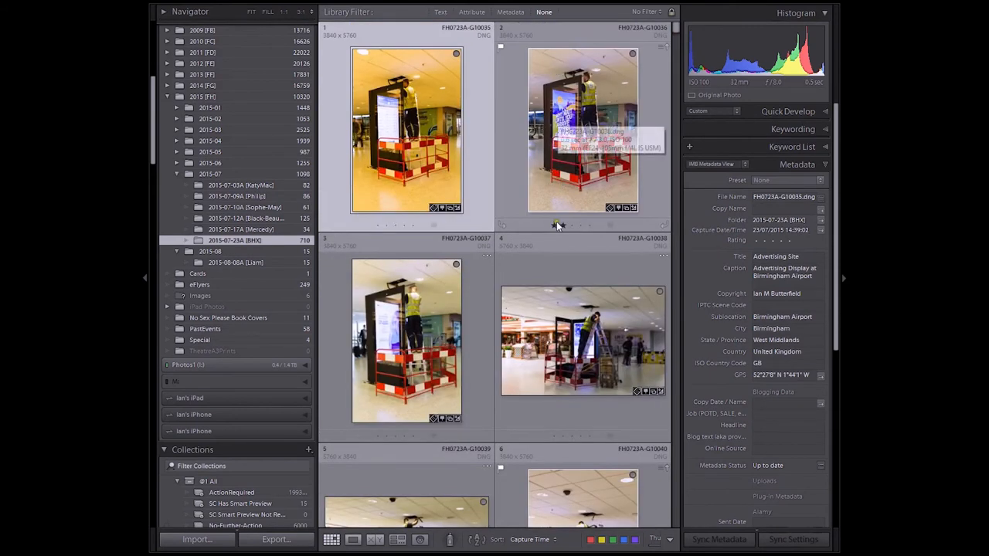
{"action": "scroll", "scroll_direction": "down", "scroll_amount": 3}
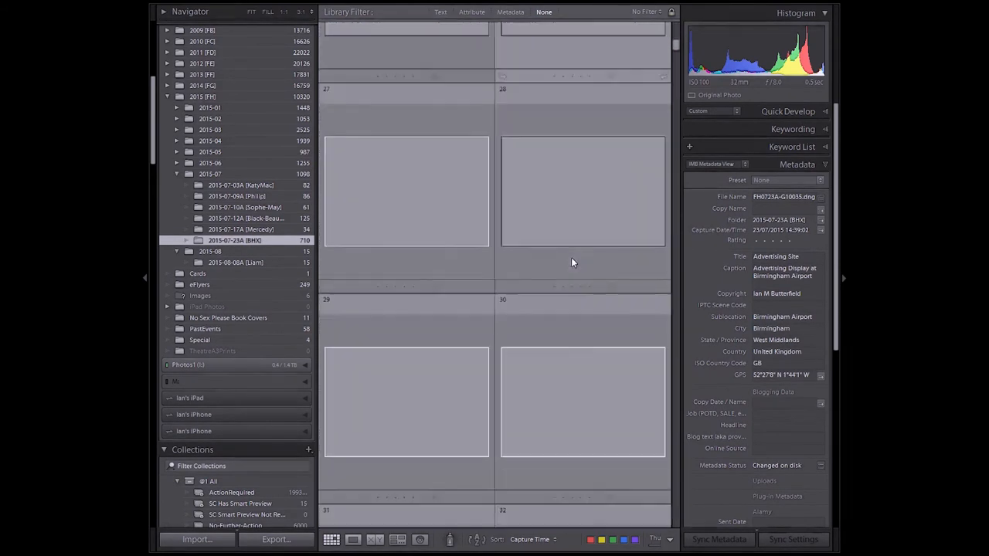
{"action": "scroll", "scroll_direction": "down", "scroll_amount": 3}
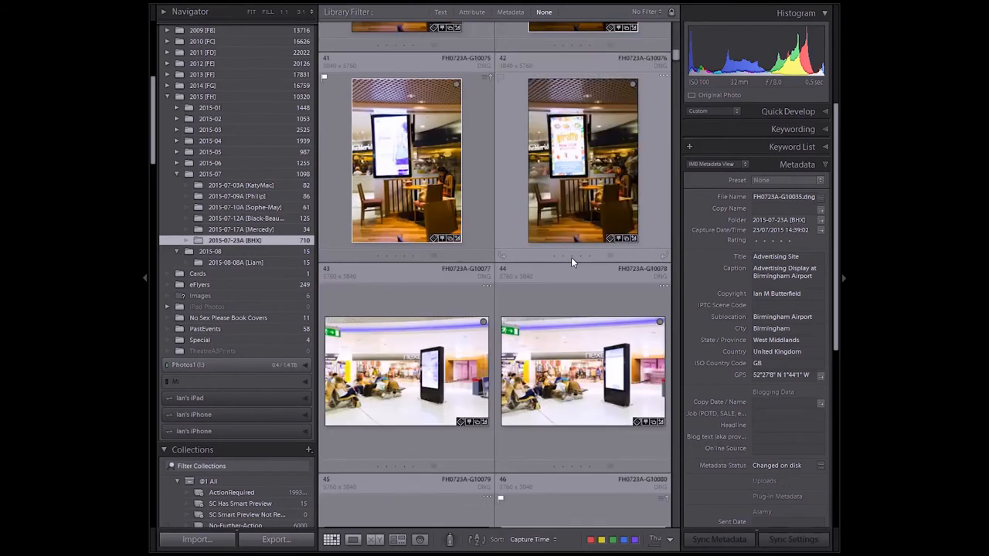
{"action": "scroll", "scroll_direction": "down", "scroll_amount": 3}
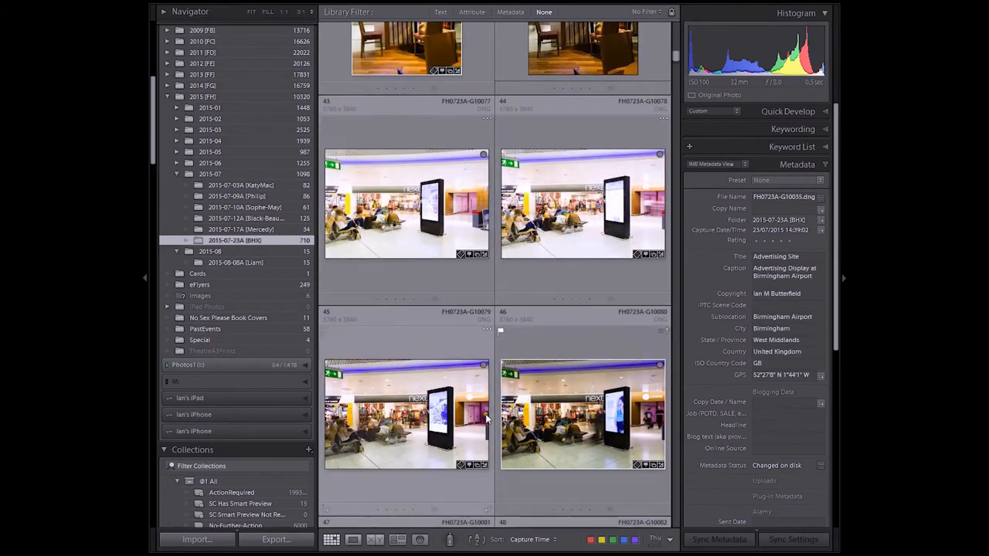
{"action": "scroll", "scroll_direction": "down", "scroll_amount": 3}
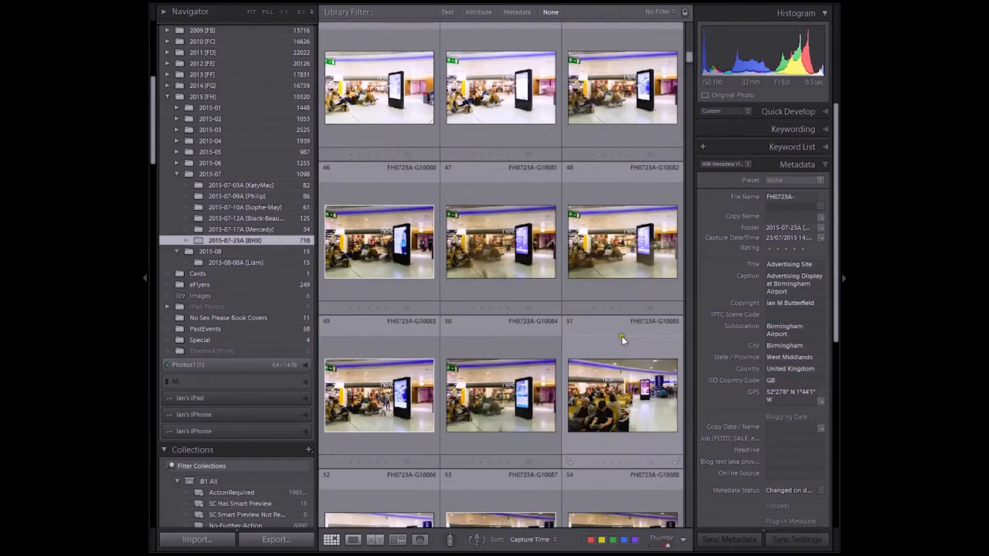
{"action": "scroll", "scroll_direction": "down", "scroll_amount": 3}
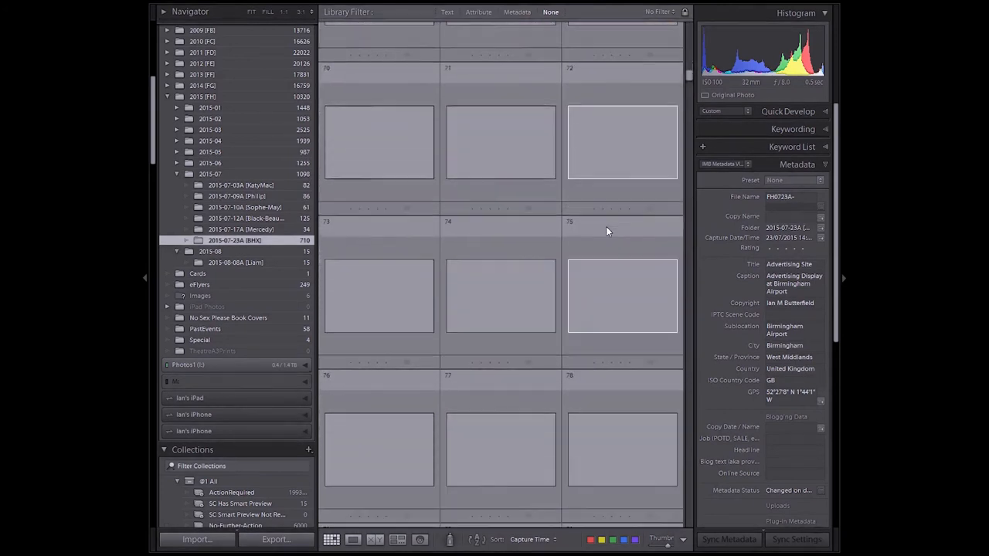
{"action": "scroll", "scroll_direction": "down", "scroll_amount": 3}
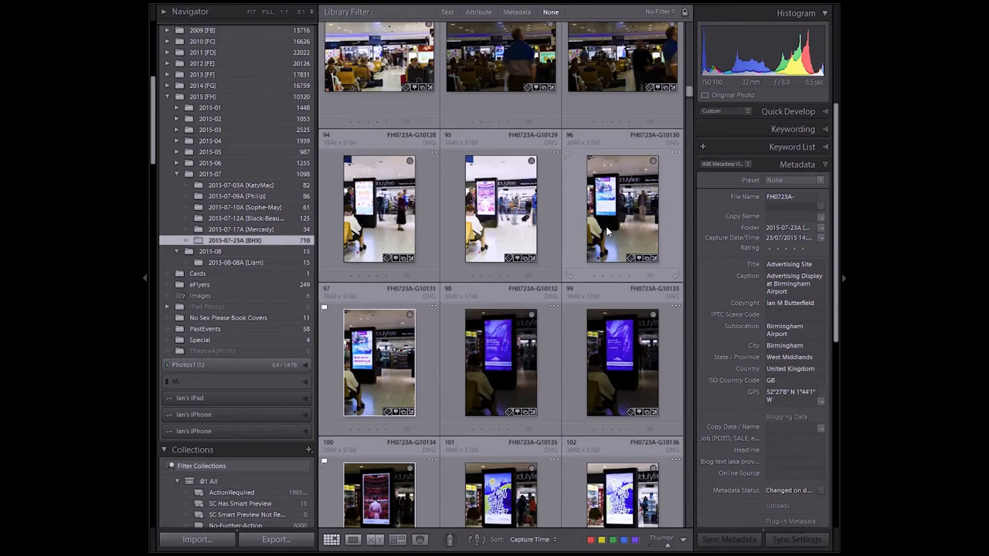
{"action": "scroll", "scroll_direction": "down", "scroll_amount": 3}
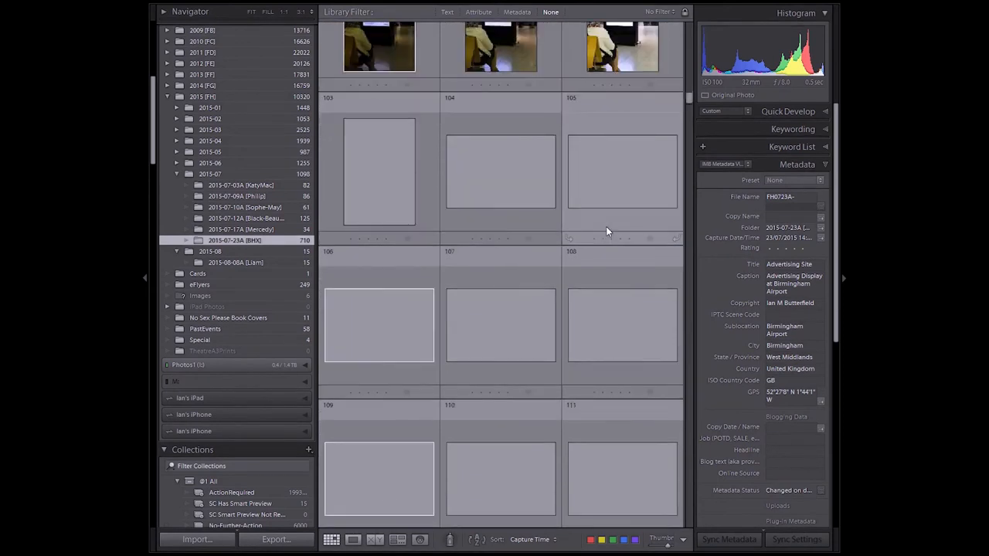
{"action": "scroll", "scroll_direction": "down", "scroll_amount": 3}
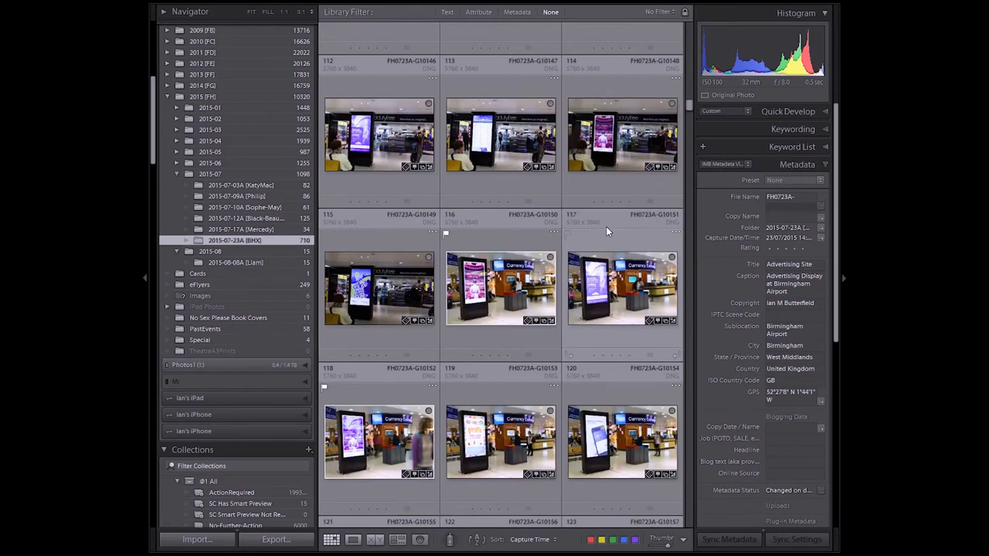
{"action": "scroll", "scroll_direction": "down", "scroll_amount": 3}
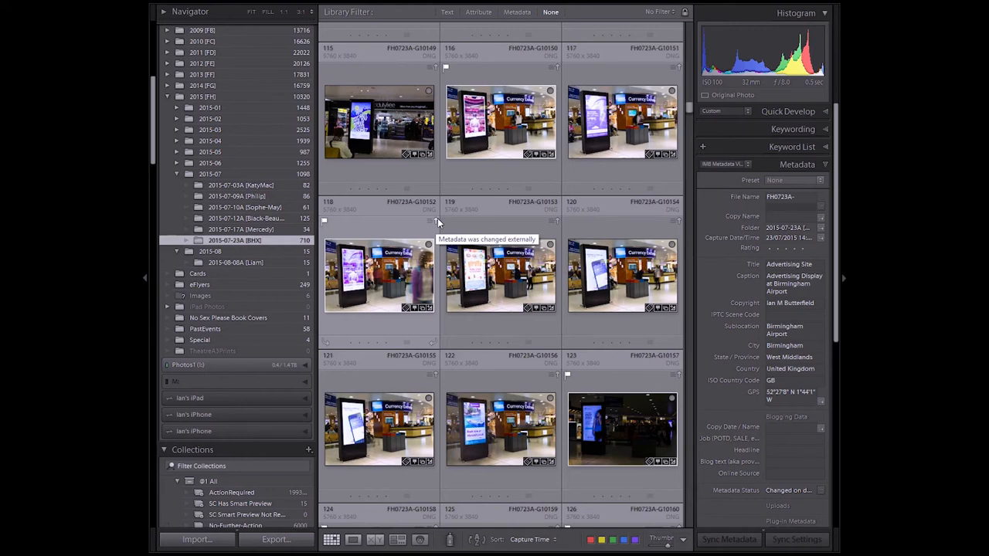
{"action": "mouse_move", "coordinate": [433, 225]}
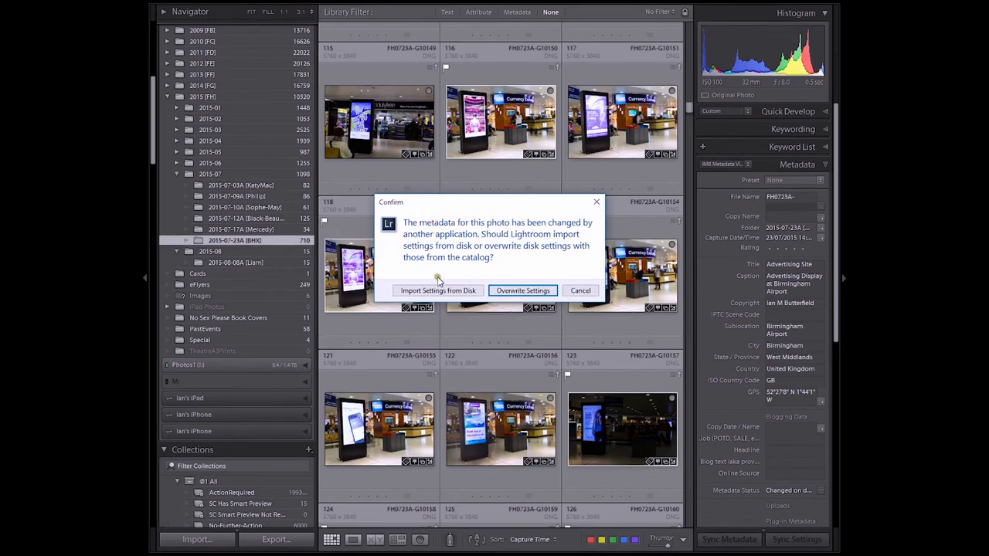
{"action": "mouse_move", "coordinate": [523, 291]}
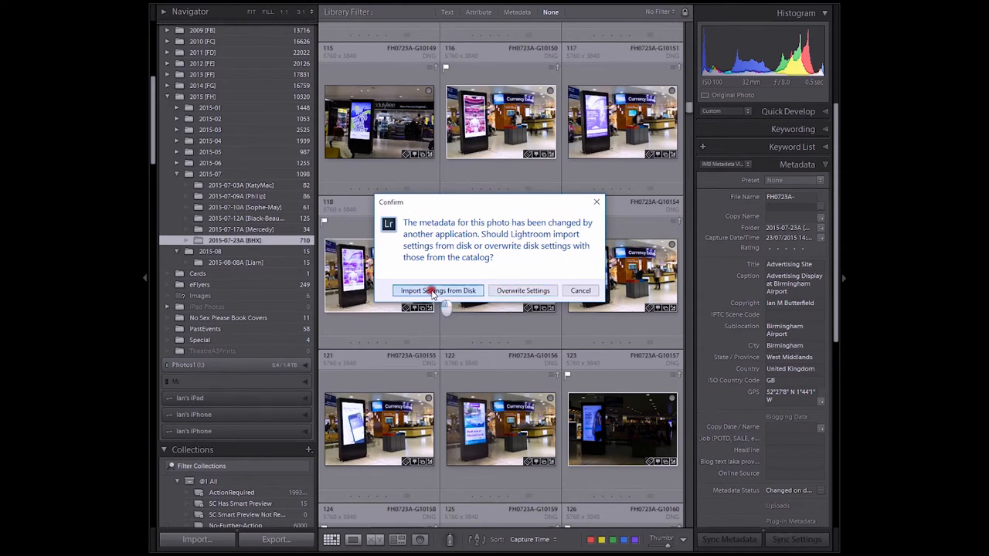
- Import Settings from Disk for the airport photo flagged with externally changed metadata
{"action": "left_click", "coordinate": [438, 290]}
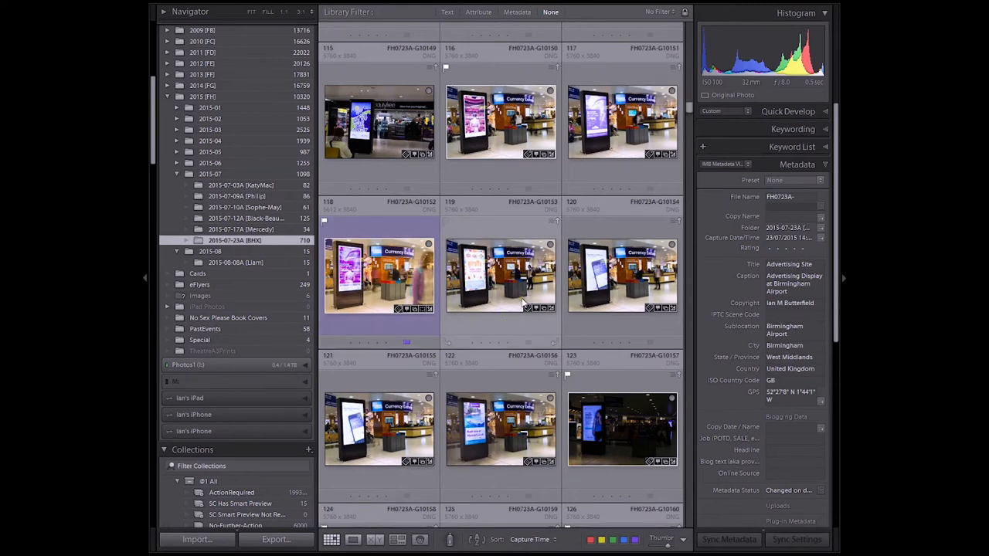
{"action": "mouse_move", "coordinate": [562, 248]}
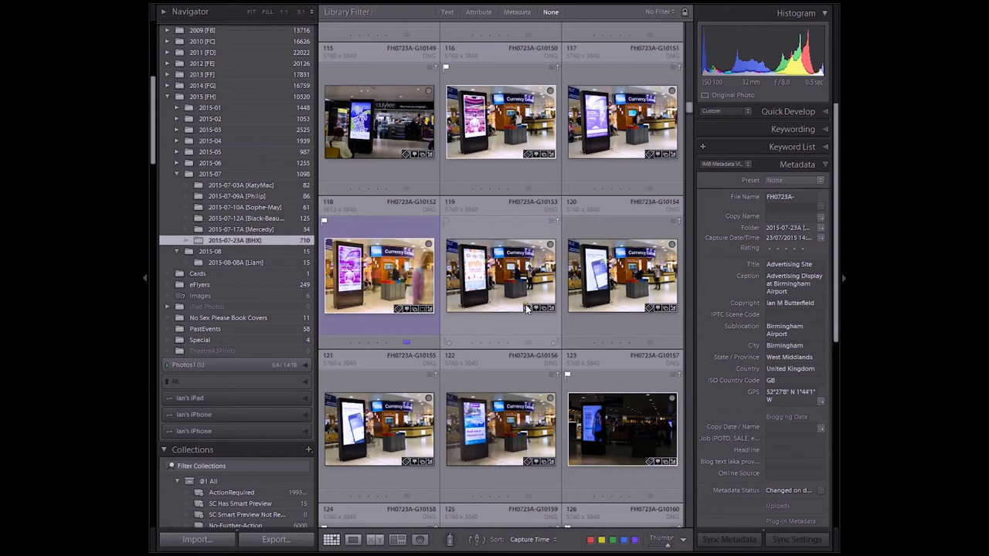
{"action": "mouse_move", "coordinate": [494, 322]}
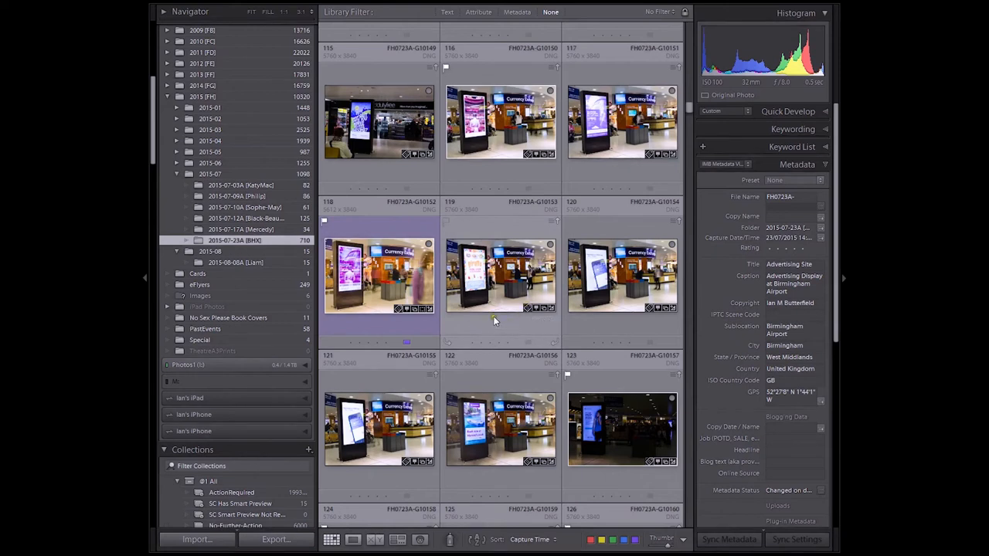
{"action": "scroll", "scroll_direction": "down", "scroll_amount": 3}
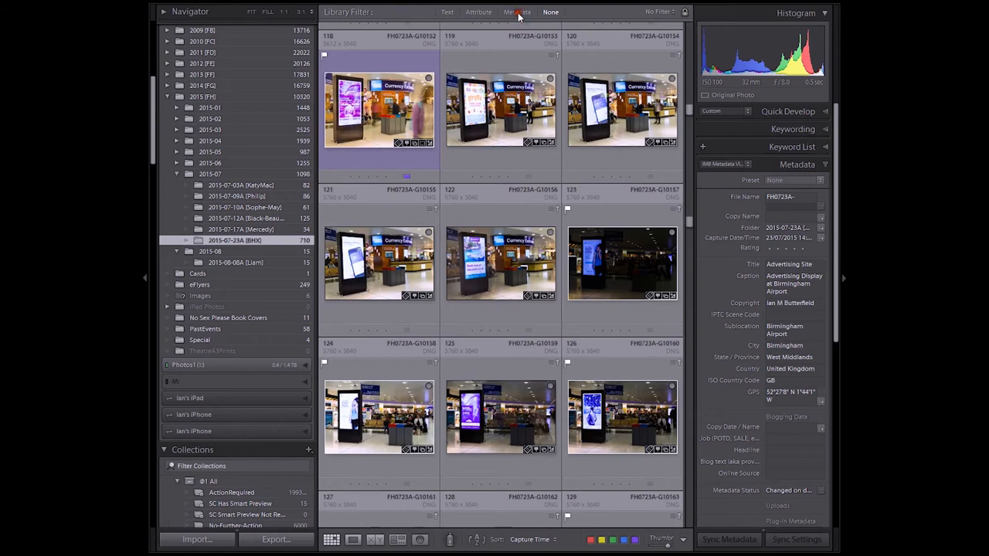
- Set the Library Filter's first metadata column to Metadata Status, listing 77 photos changed on disk
{"action": "left_click", "coordinate": [540, 13]}
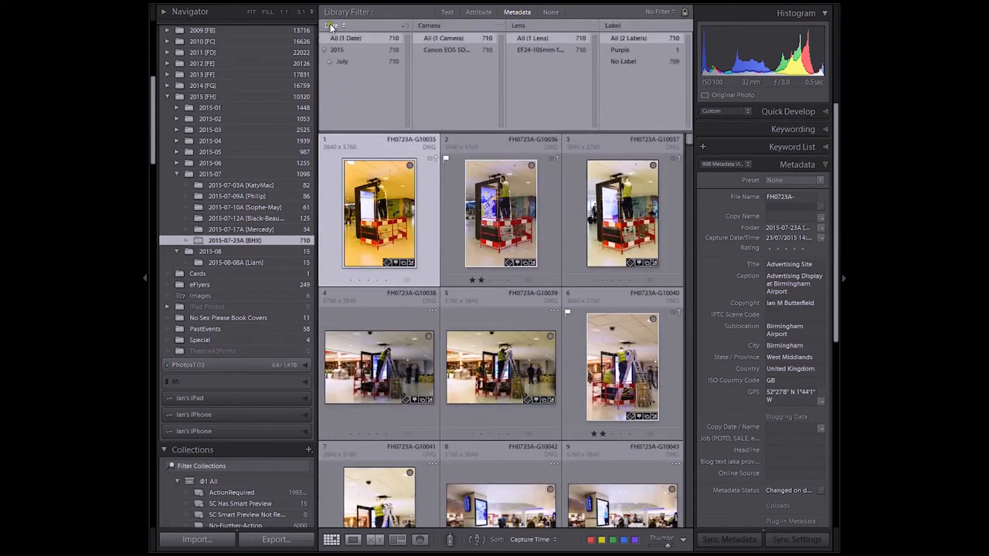
{"action": "left_click", "coordinate": [333, 28]}
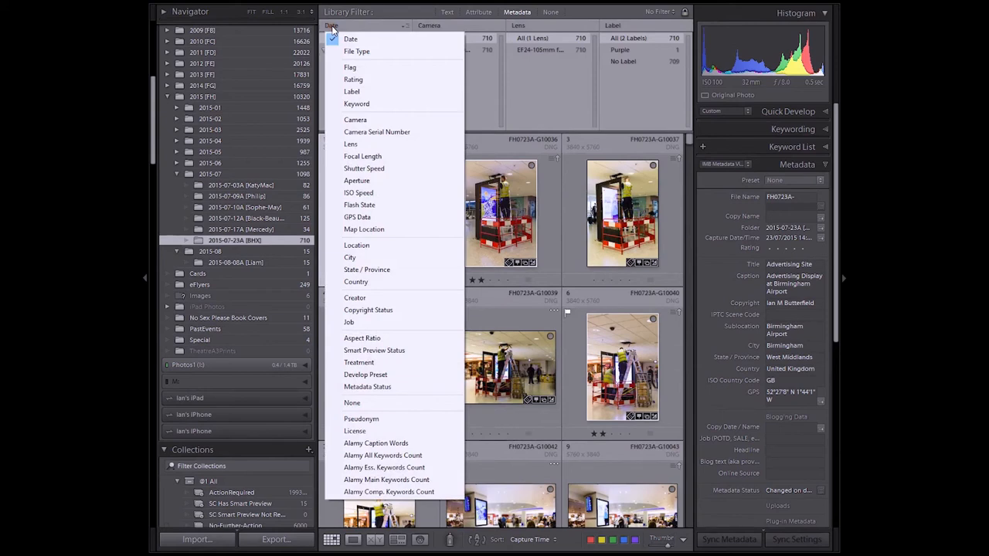
{"action": "left_click", "coordinate": [350, 38]}
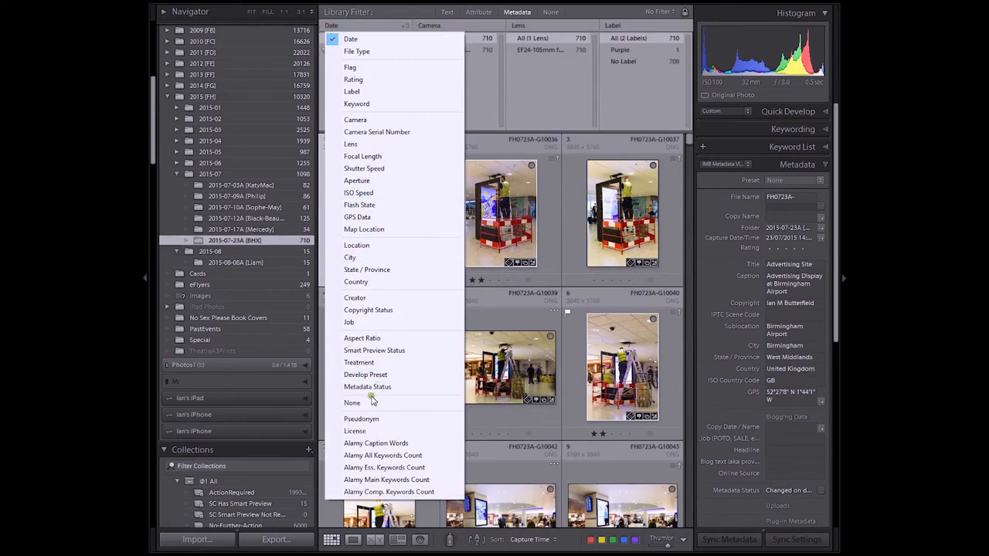
{"action": "left_click", "coordinate": [368, 387]}
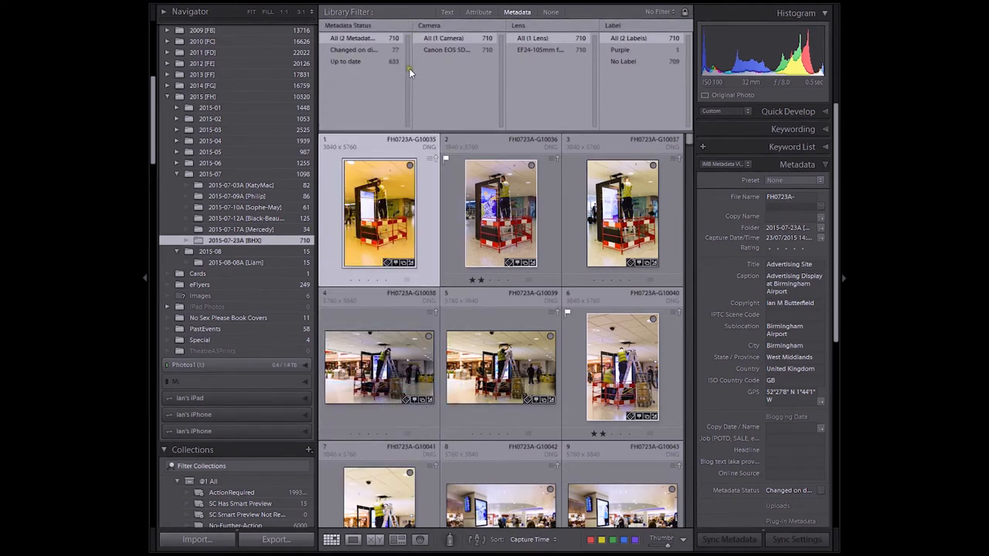
{"action": "mouse_move", "coordinate": [414, 76]}
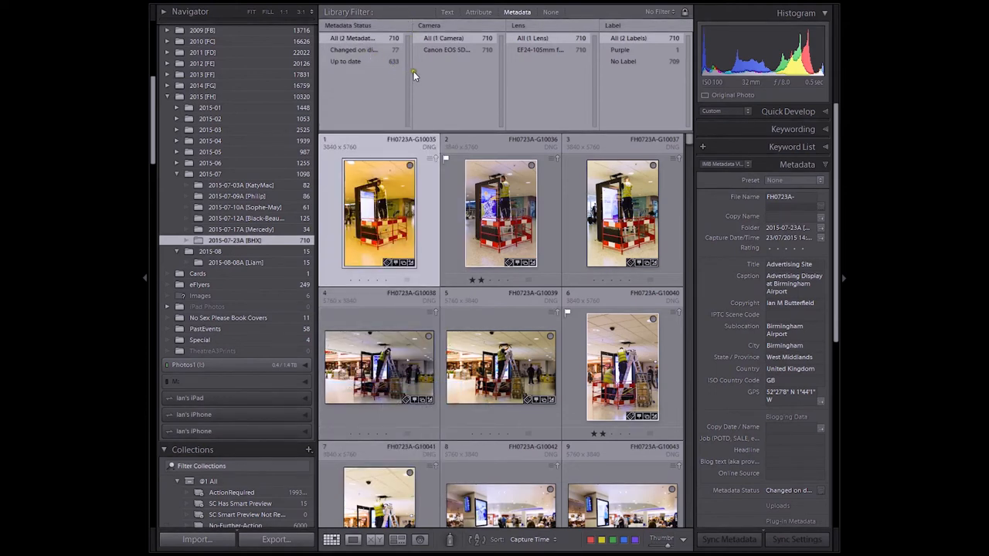
{"action": "mouse_move", "coordinate": [363, 59]}
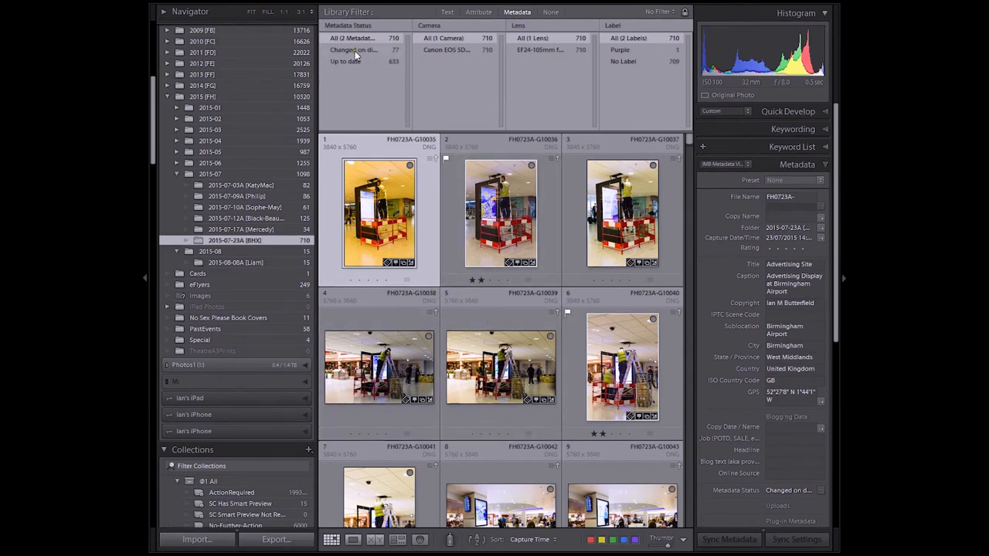
{"action": "mouse_move", "coordinate": [355, 52]}
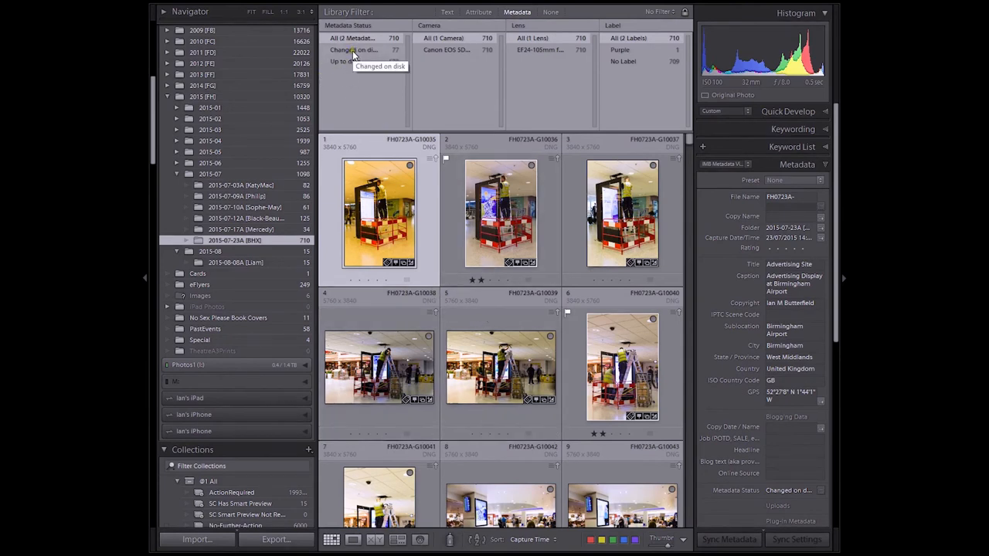
- Filter the grid to the 77 'Changed on disk' photos and scroll through them
{"action": "left_click", "coordinate": [350, 50]}
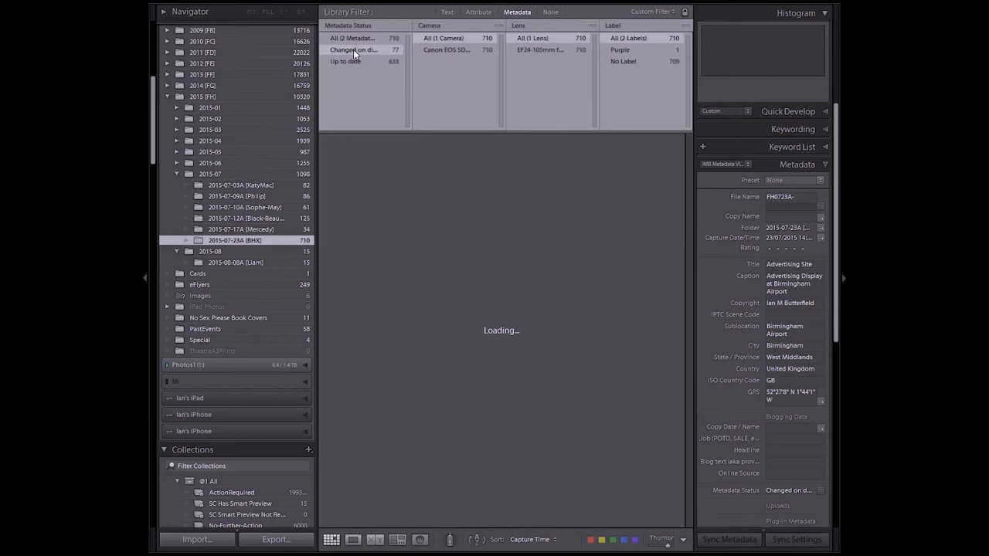
{"action": "left_click", "coordinate": [352, 50]}
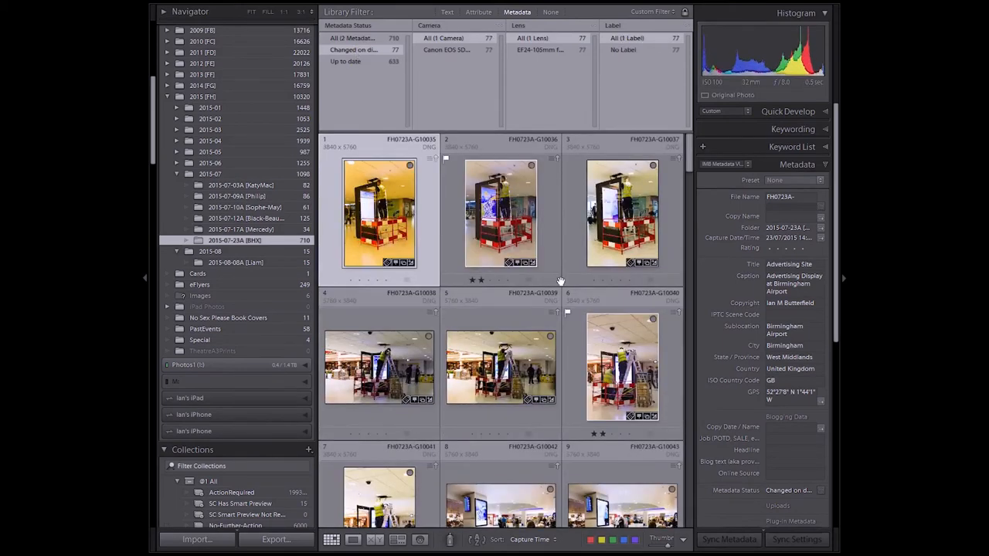
{"action": "scroll", "scroll_direction": "down", "scroll_amount": 3}
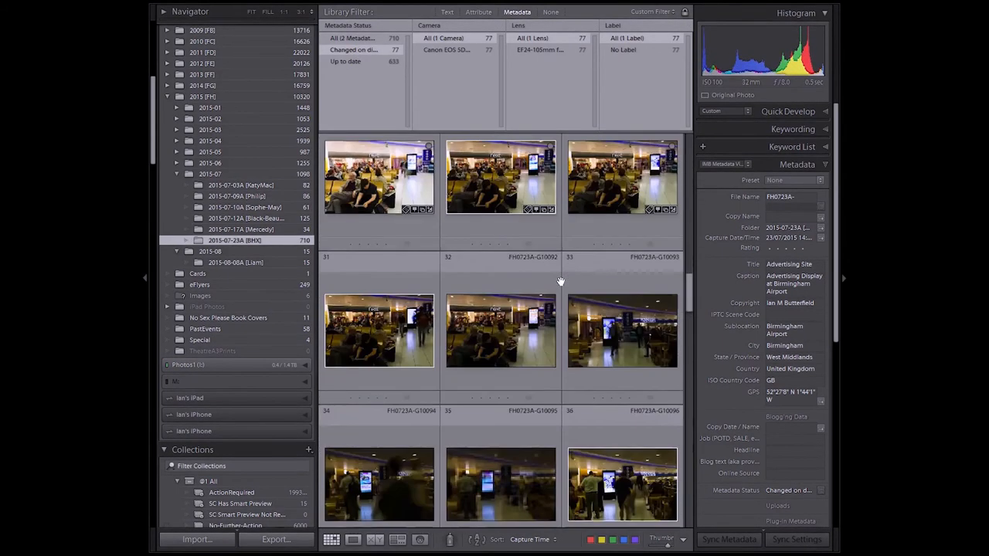
{"action": "scroll", "scroll_direction": "down", "scroll_amount": 3}
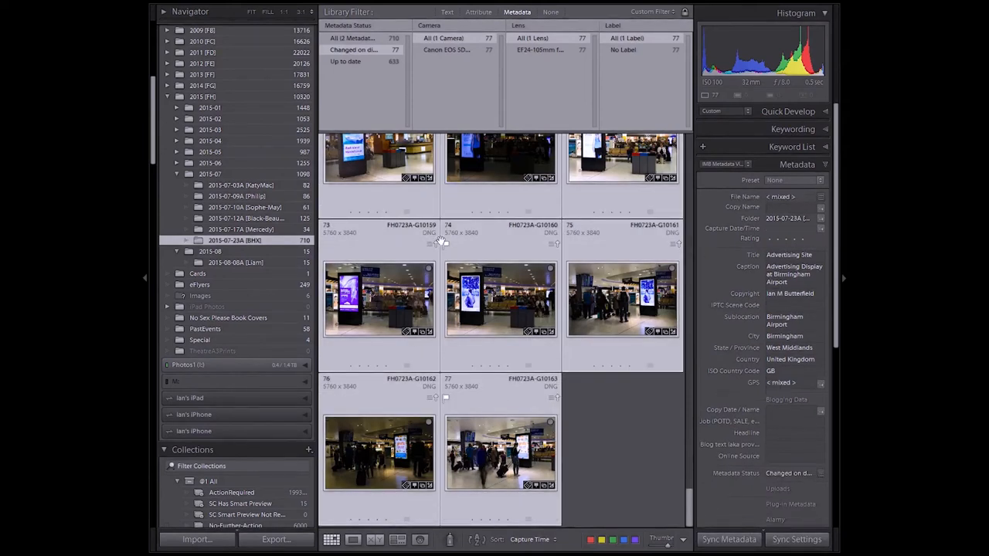
{"action": "mouse_move", "coordinate": [434, 245]}
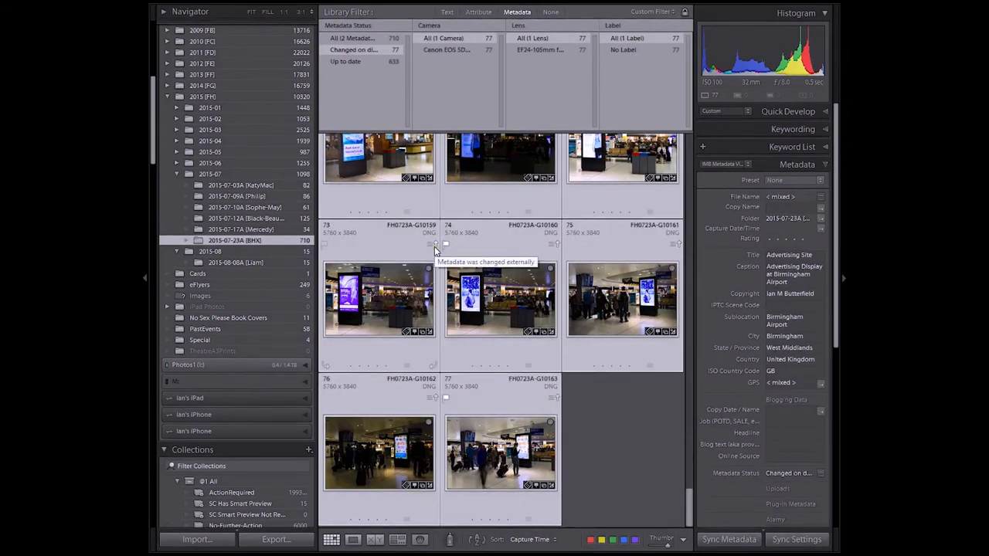
{"action": "mouse_move", "coordinate": [433, 244]}
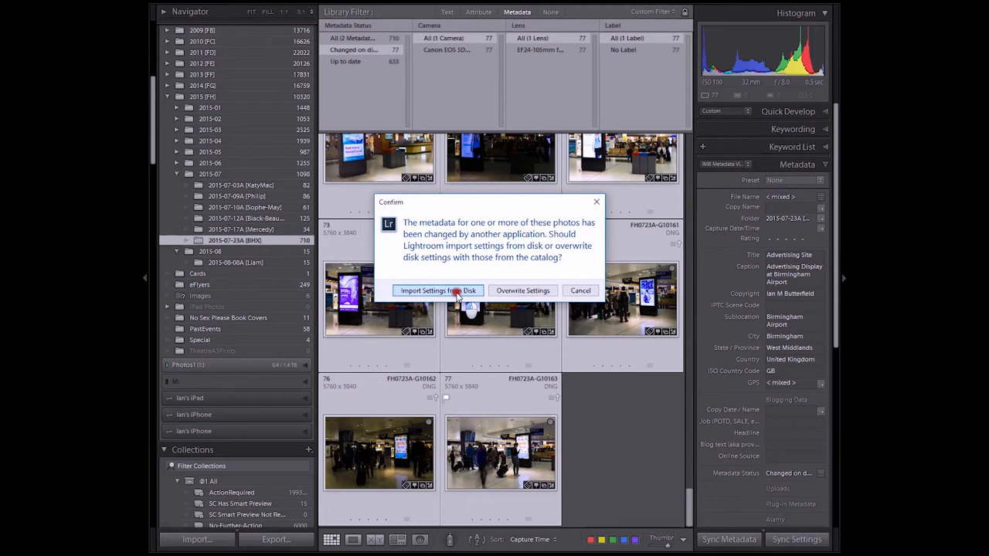
- Import Settings from Disk to restore edits, ratings and labels on all 77 changed photos
{"action": "left_click", "coordinate": [437, 290]}
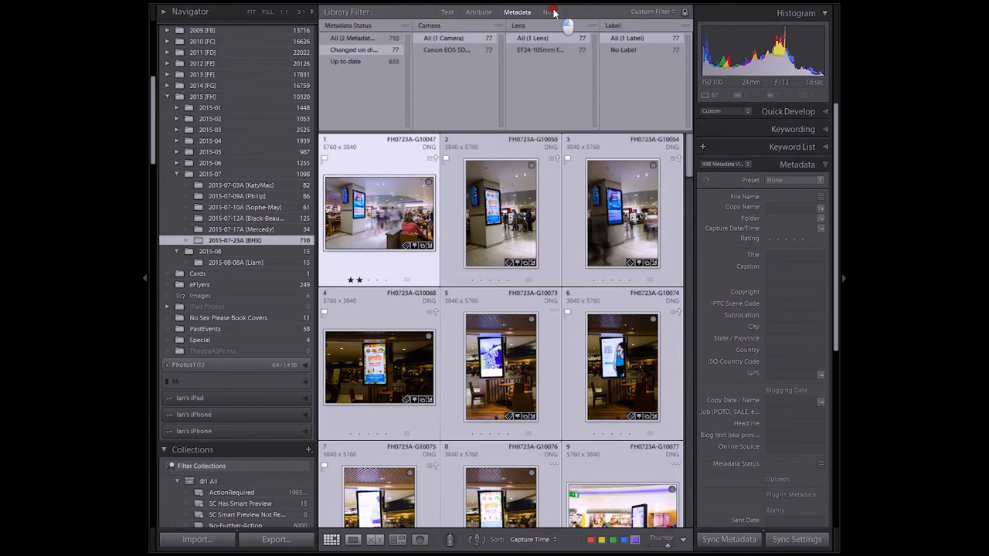
- Clear the Library filter with None and review the full grid showing restored star ratings and labels
{"action": "left_click", "coordinate": [550, 12]}
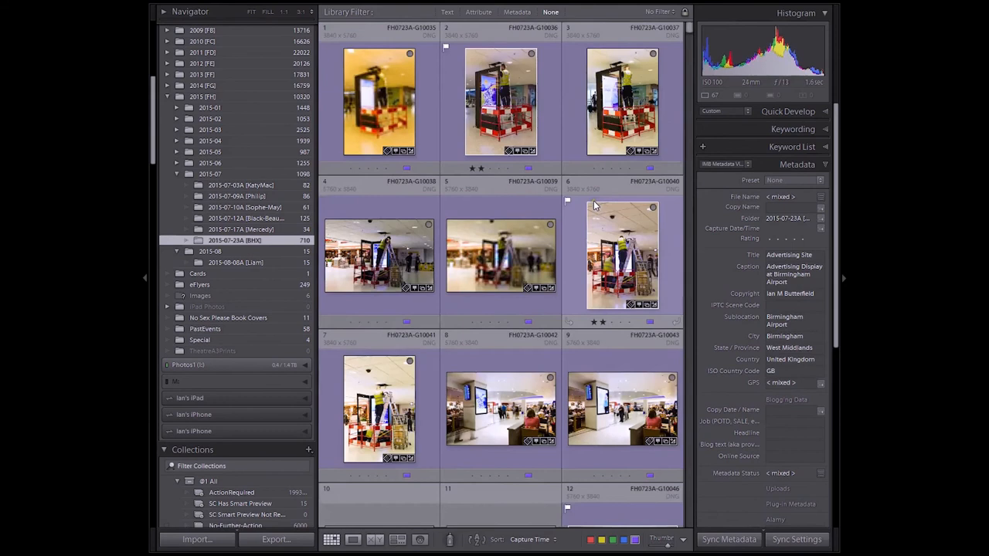
{"action": "scroll", "scroll_direction": "down", "scroll_amount": 3}
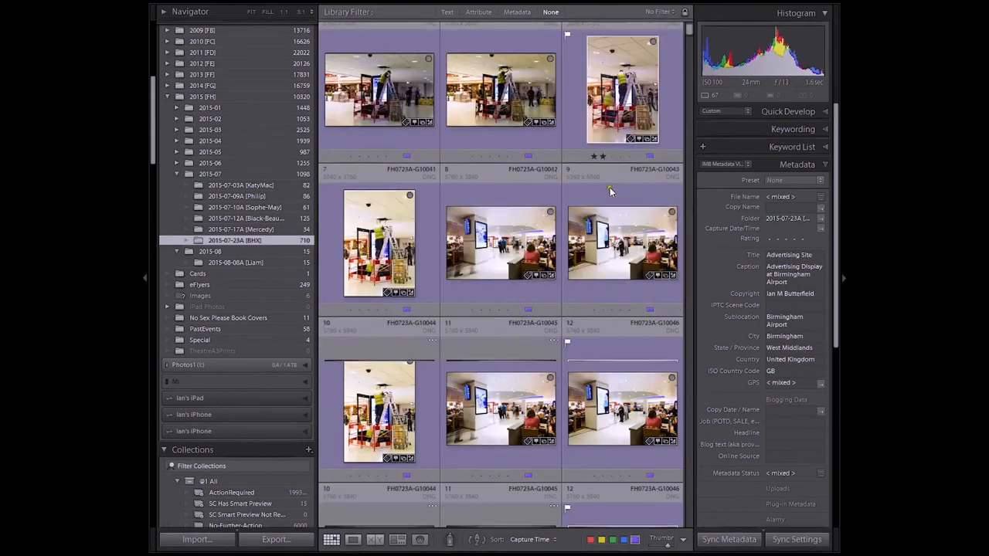
{"action": "scroll", "scroll_direction": "down", "scroll_amount": 3}
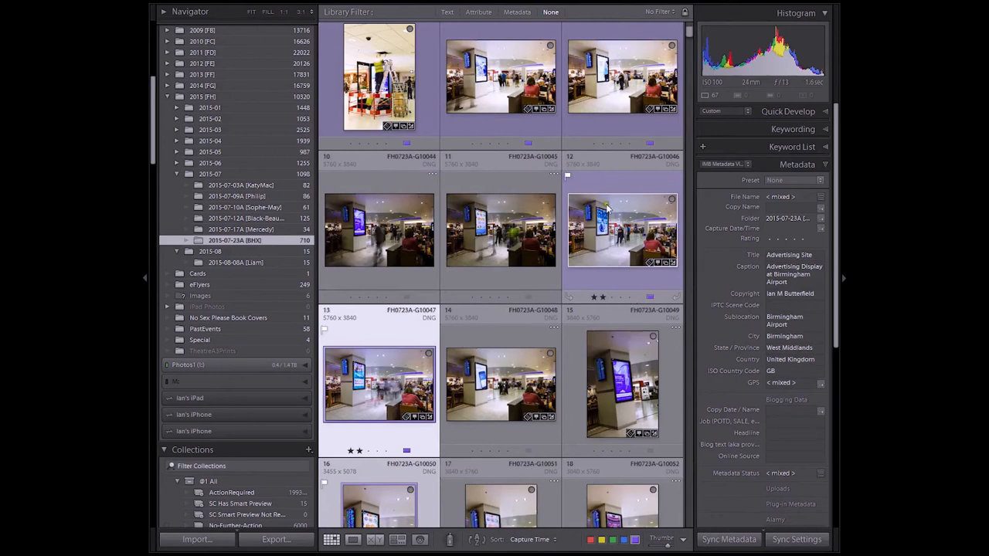
{"action": "scroll", "scroll_direction": "down", "scroll_amount": 3}
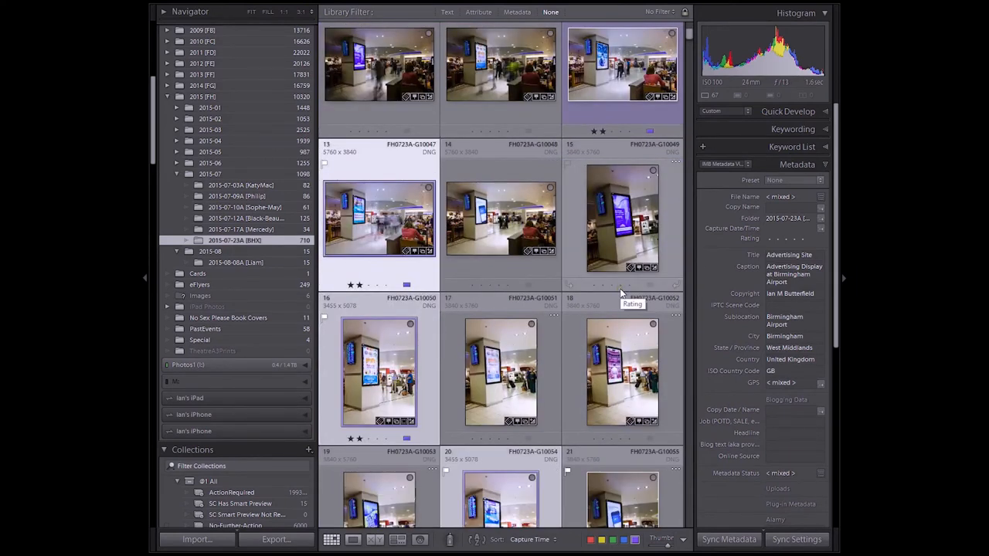
{"action": "scroll", "scroll_direction": "down", "scroll_amount": 3}
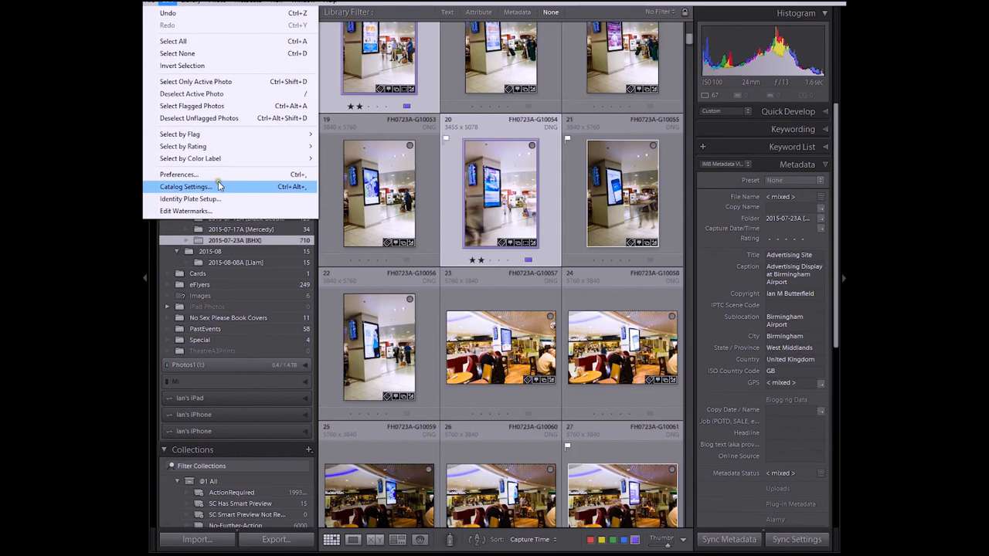
{"action": "left_click", "coordinate": [185, 185]}
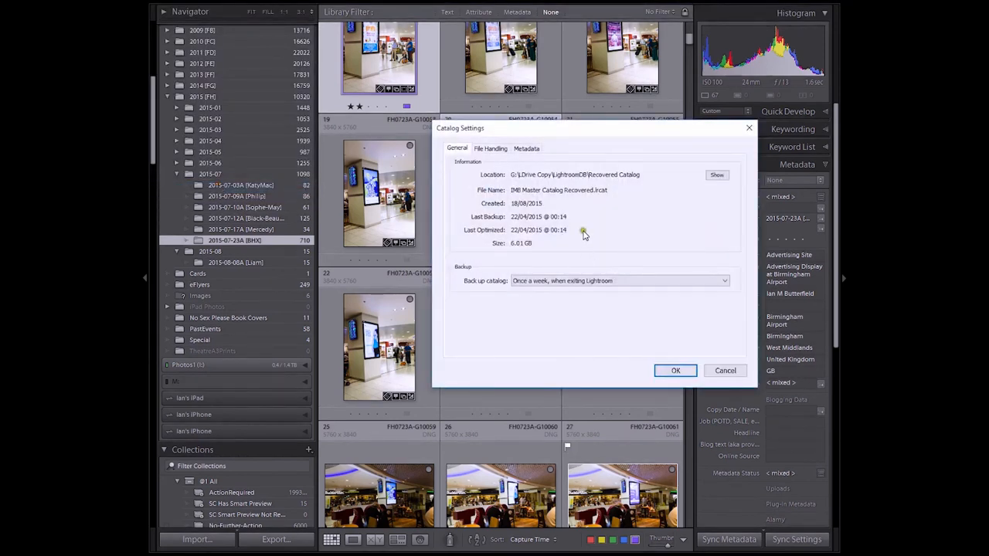
{"action": "left_click", "coordinate": [527, 148]}
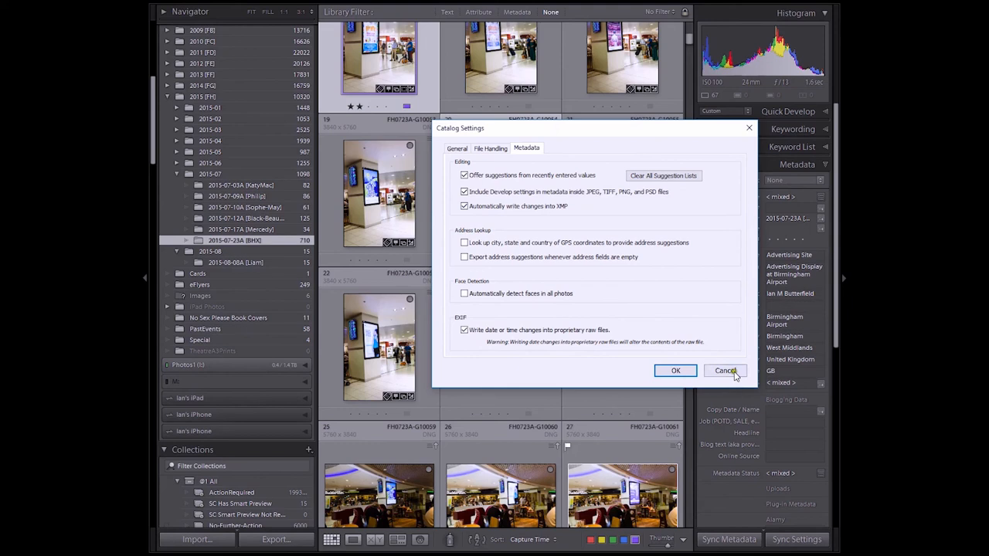
{"action": "left_click", "coordinate": [726, 370]}
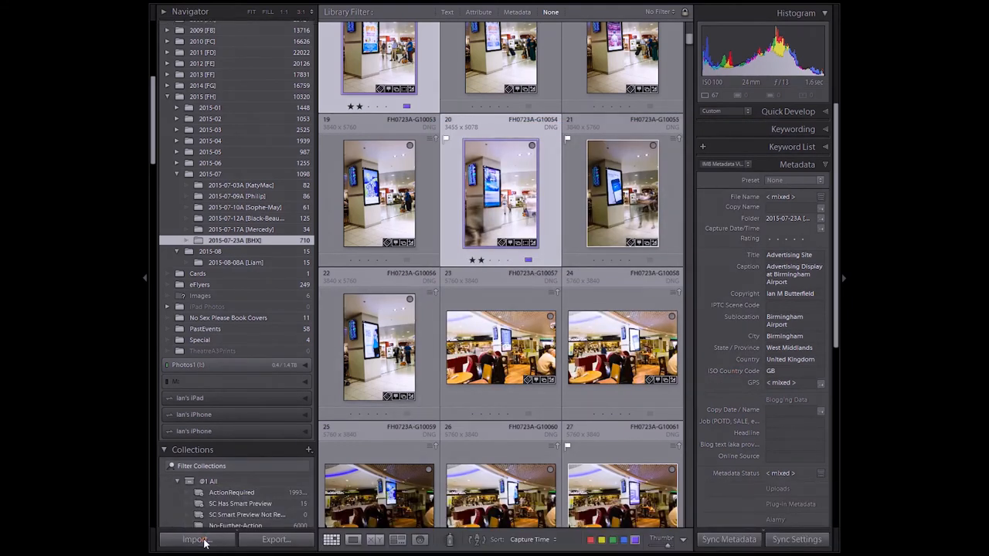
- Bring up the Import window listing the source drive folders
{"action": "left_click", "coordinate": [201, 541]}
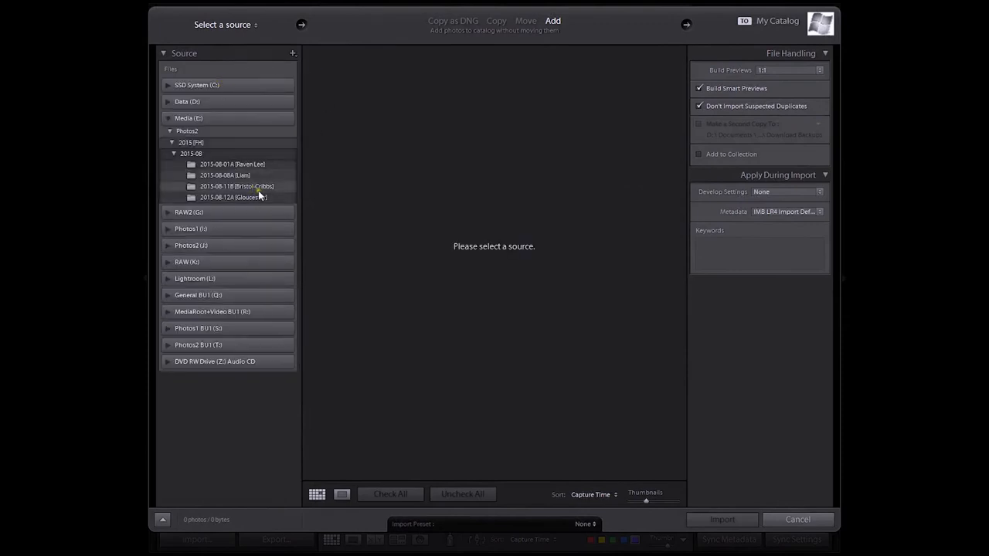
{"action": "mouse_move", "coordinate": [263, 188]}
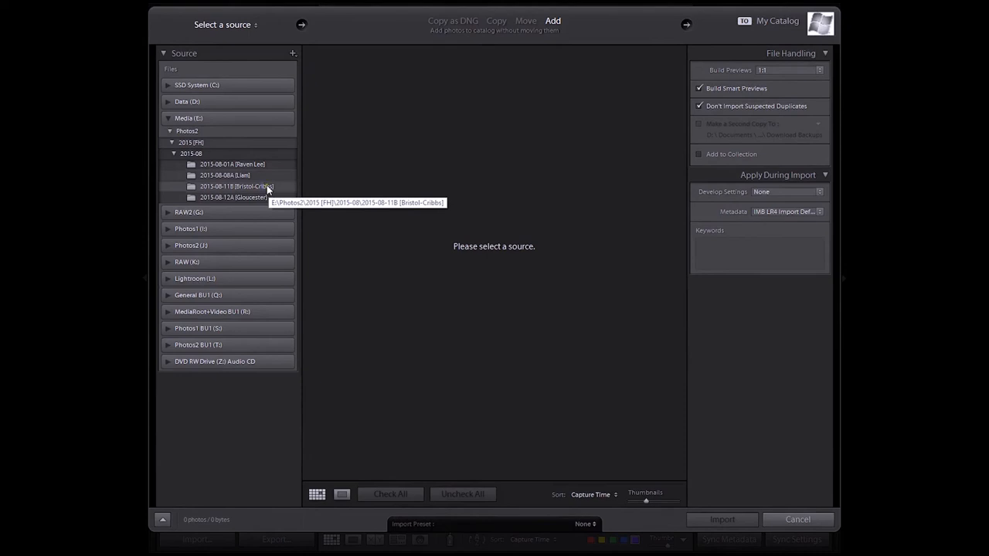
{"action": "mouse_move", "coordinate": [584, 15]}
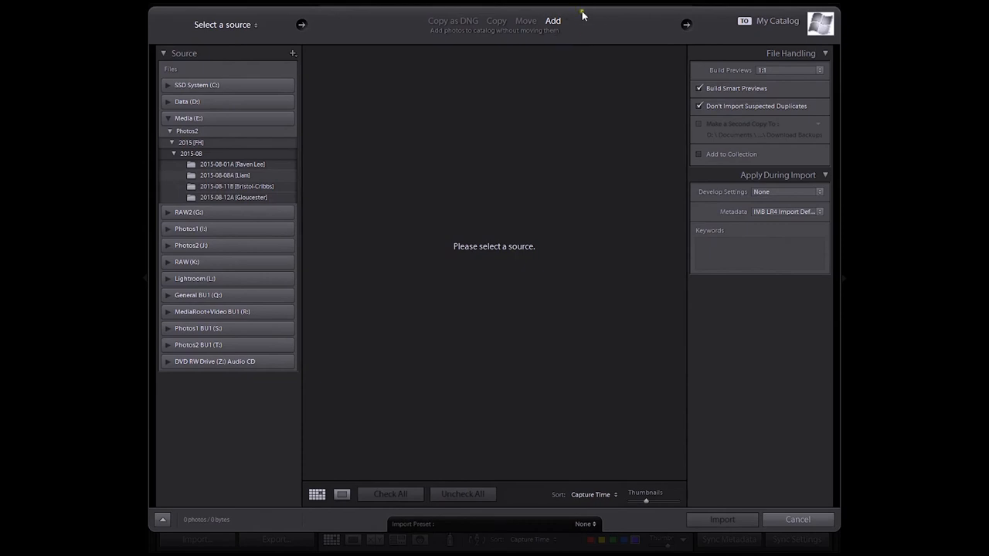